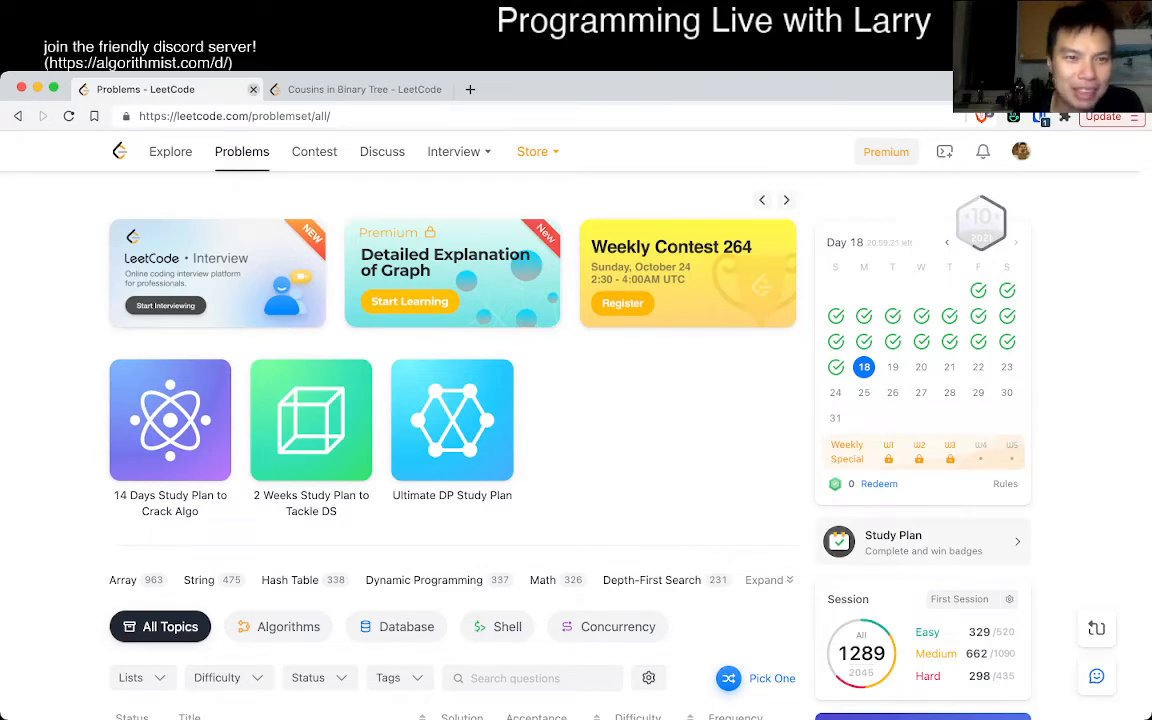
- Switch to the 'Cousins in Binary Tree - LeetCode' tab with its Python3 starter code
left_click(364, 89)
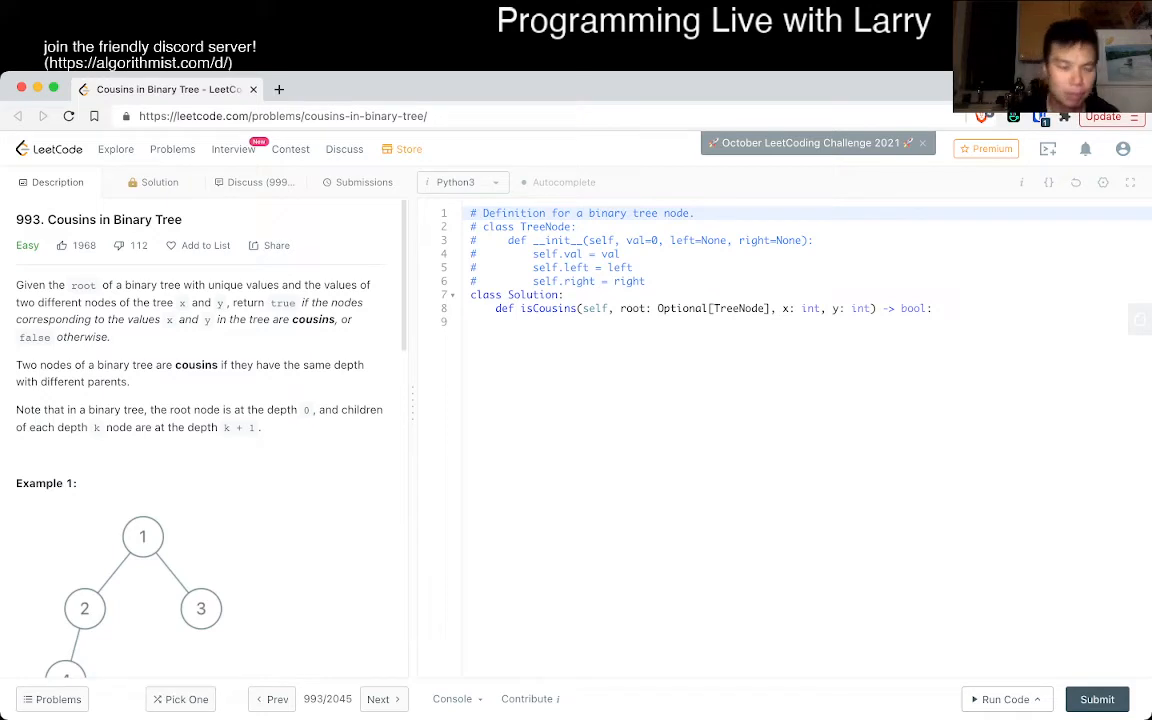
scroll("down", 3)
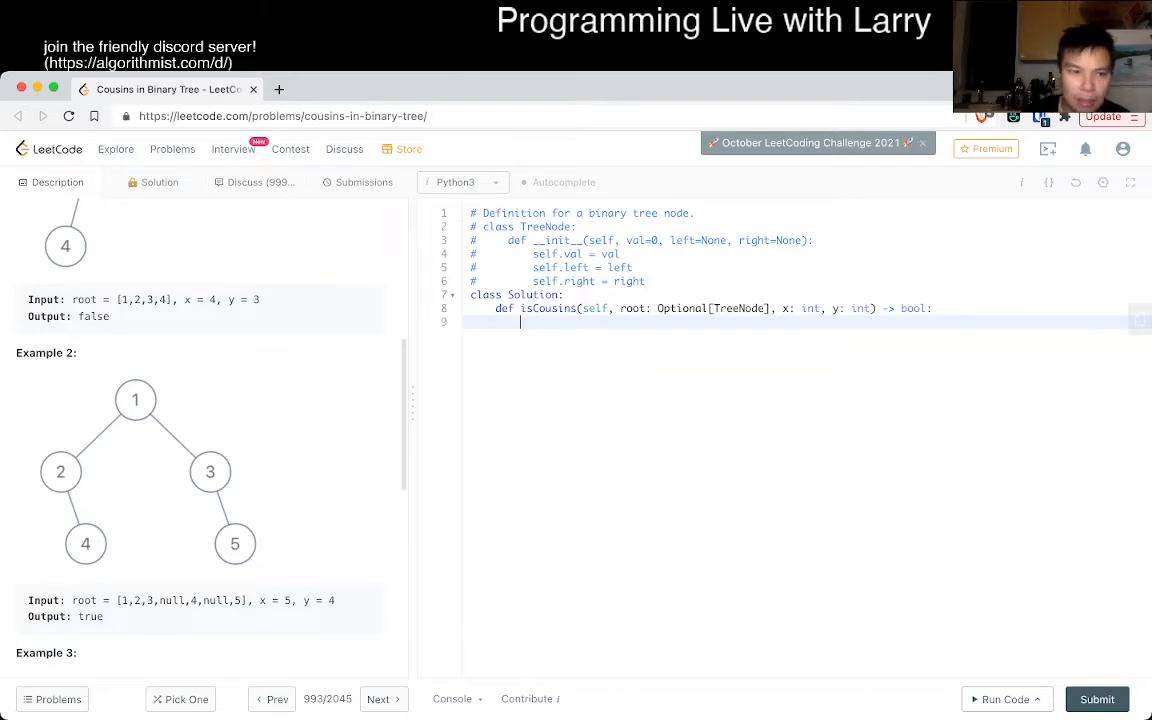
scroll("up", 3)
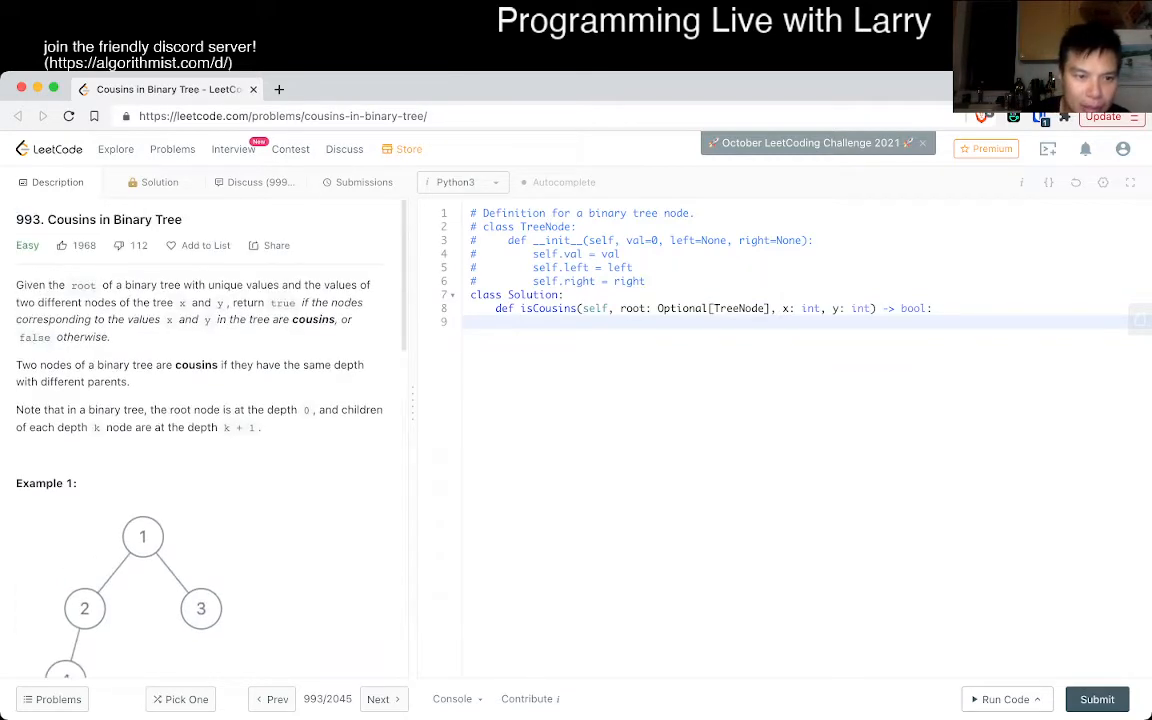
scroll("down", 3)
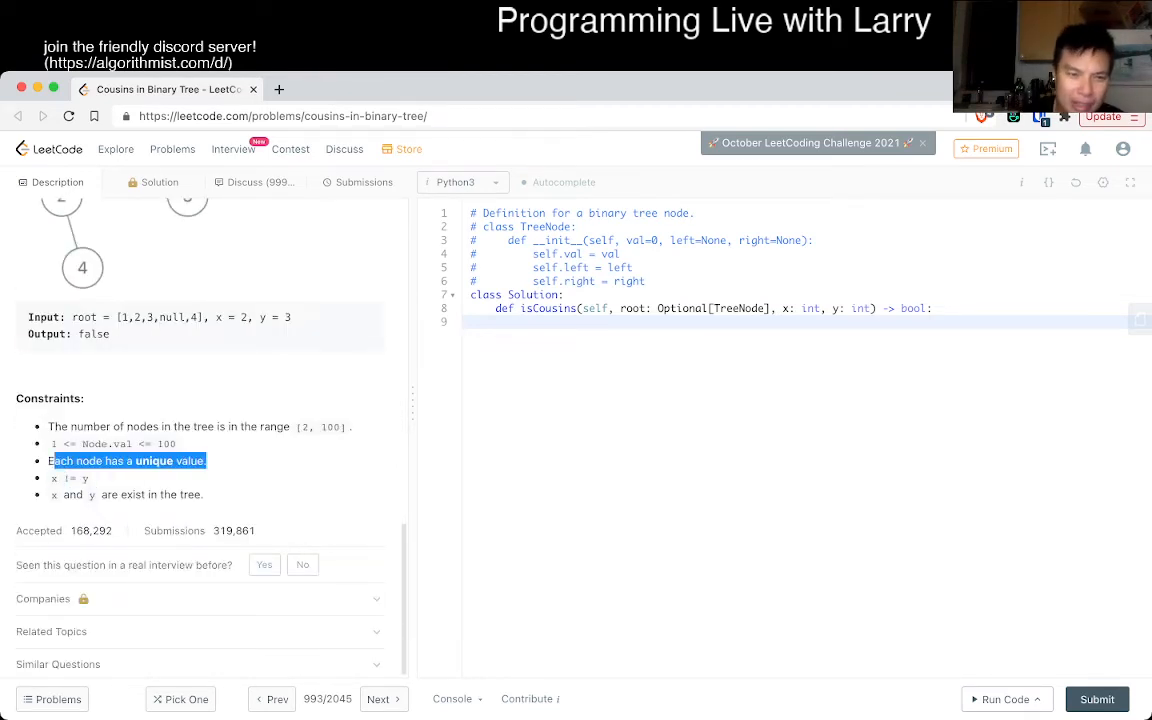
scroll("up", 3)
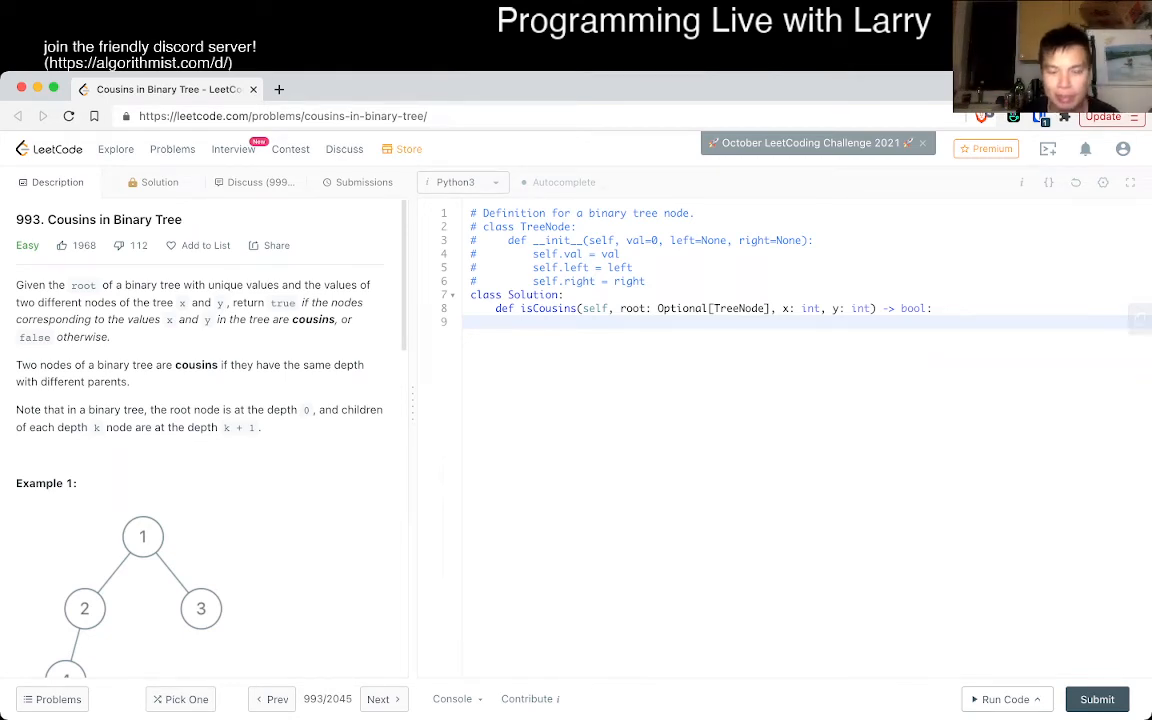
- Add empty parents and depths lists and a dfs(node) helper that returns on None
type("parents")
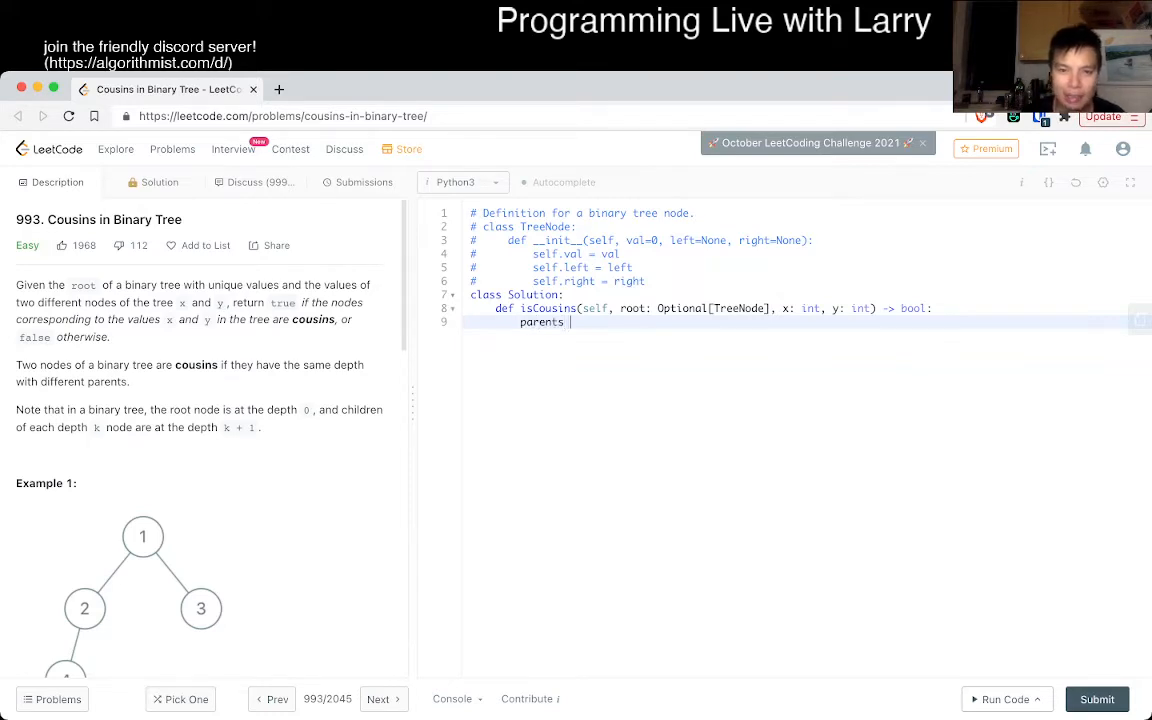
type("= []")
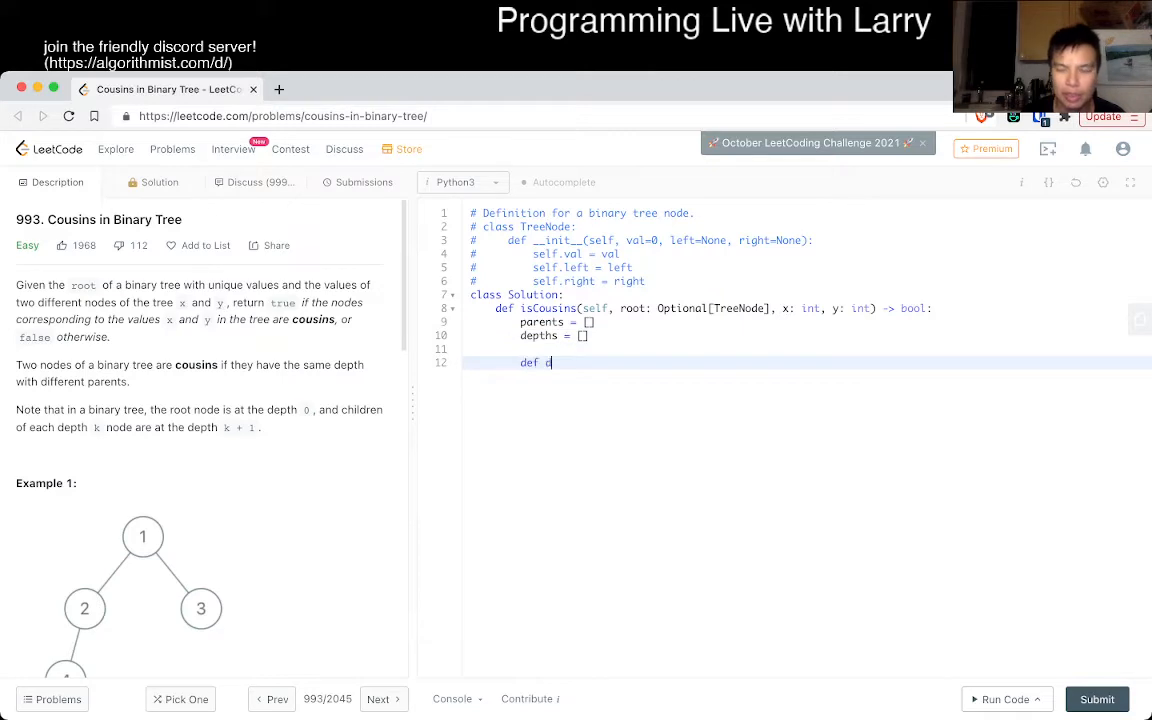
type("fs(node):")
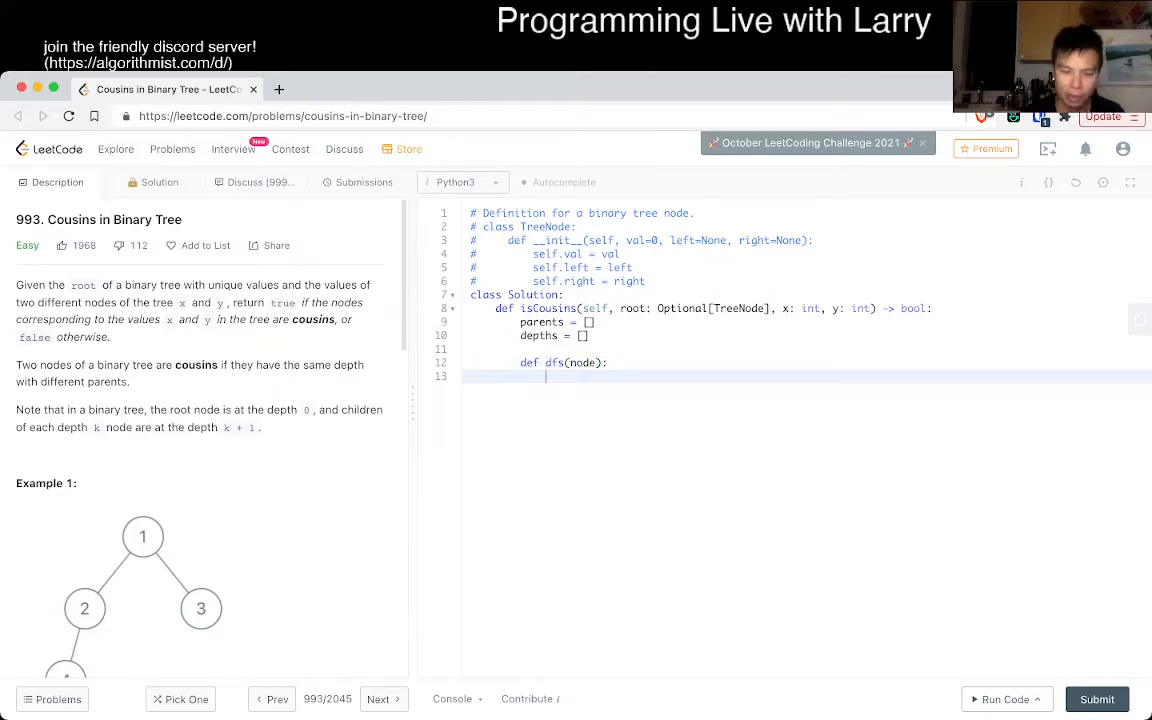
type("if node is NOne:")
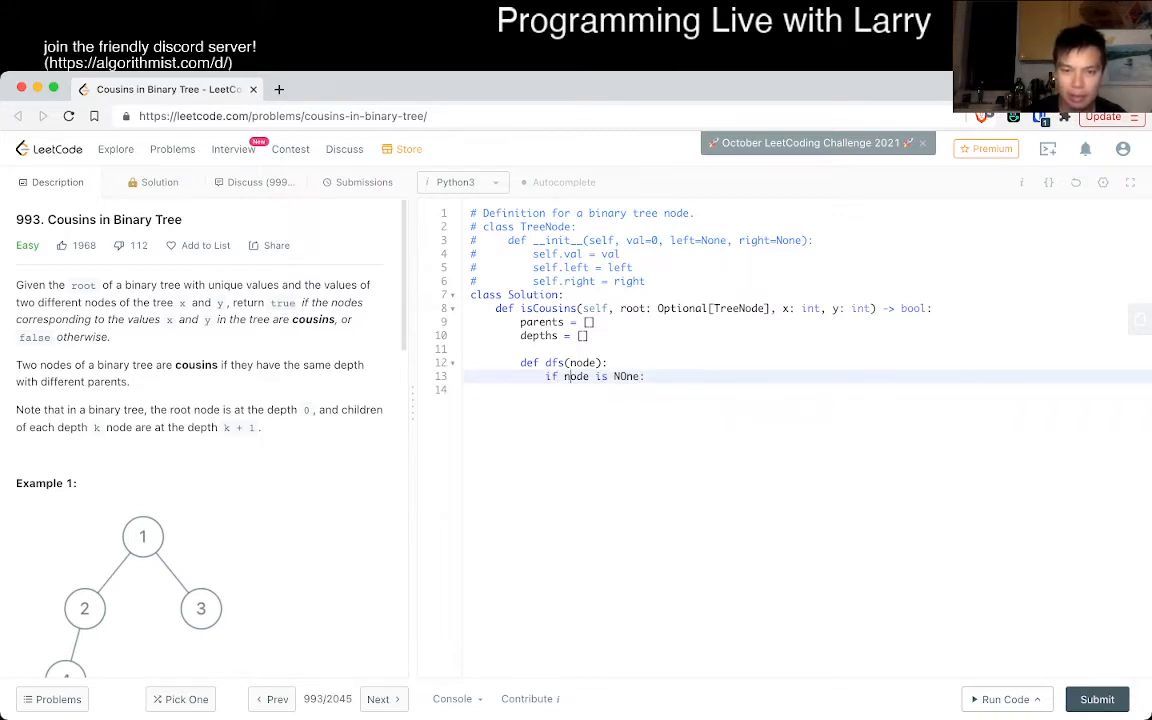
type("return")
type("if node.val == x:")
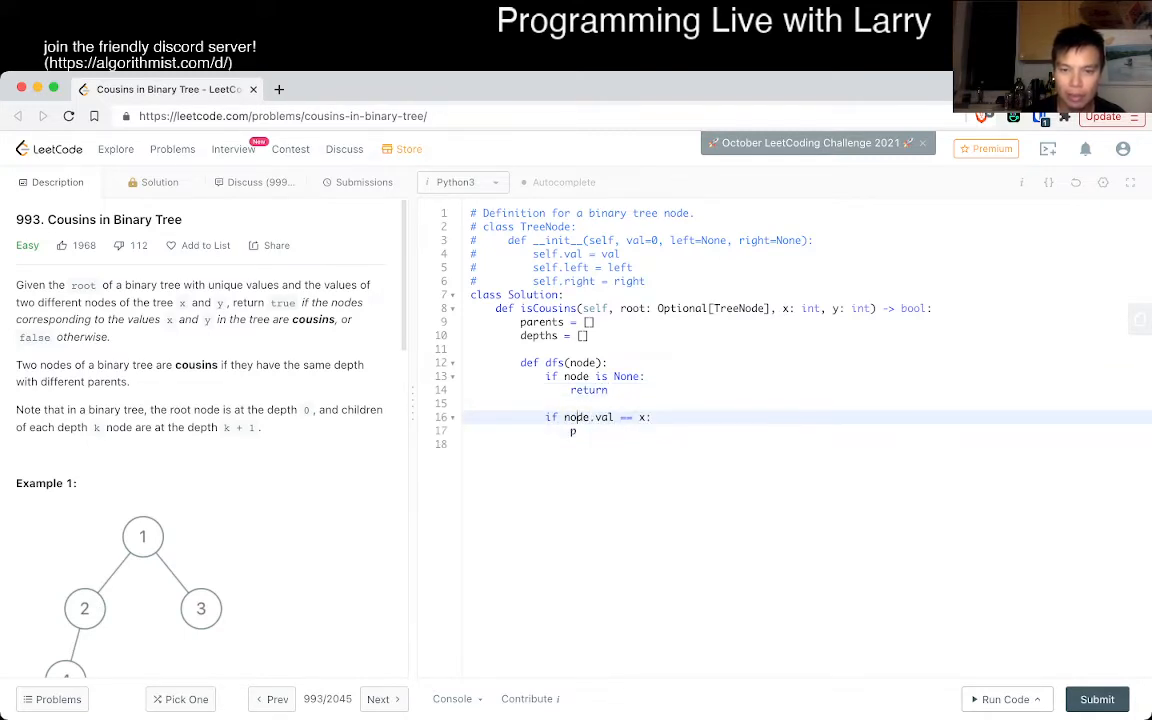
- Start the x-or-y node value check with a partial parents.append line
type("or")
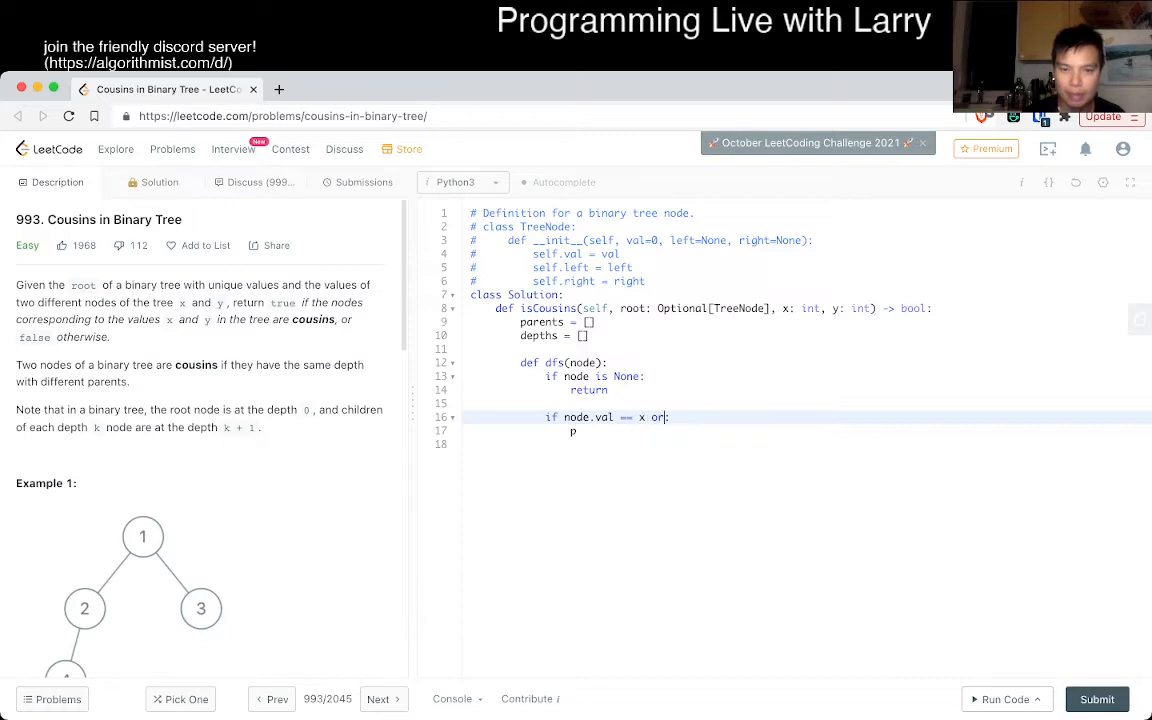
type("node.val == y")
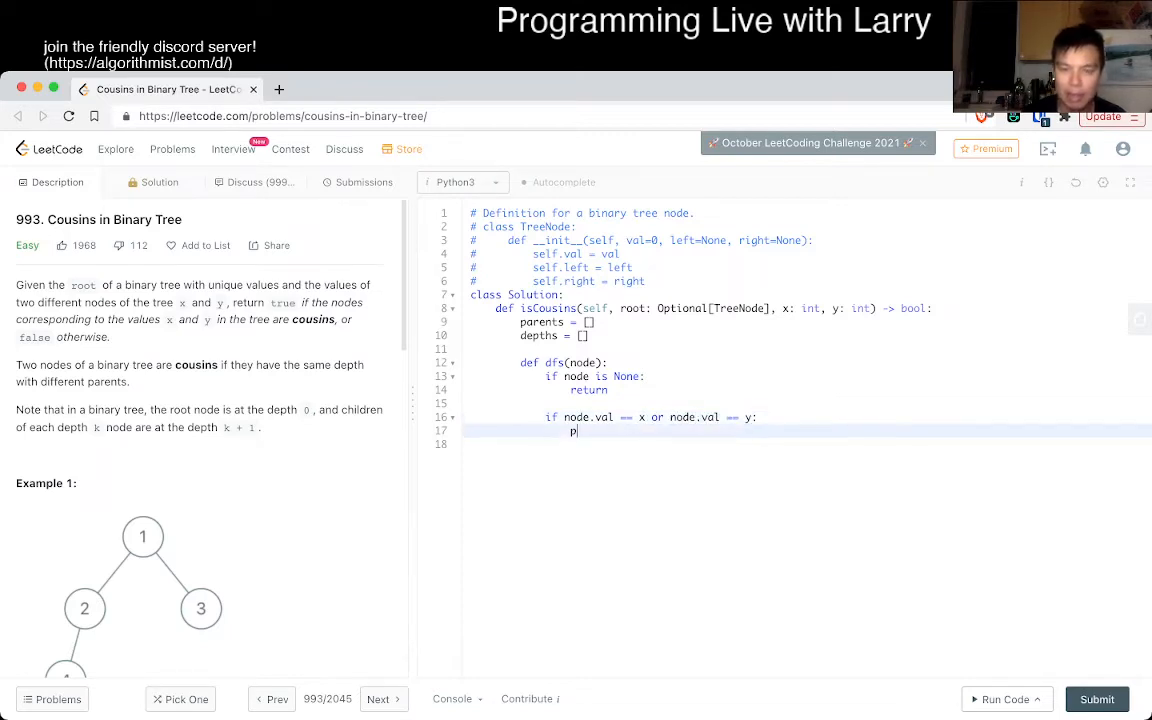
type("arents.")
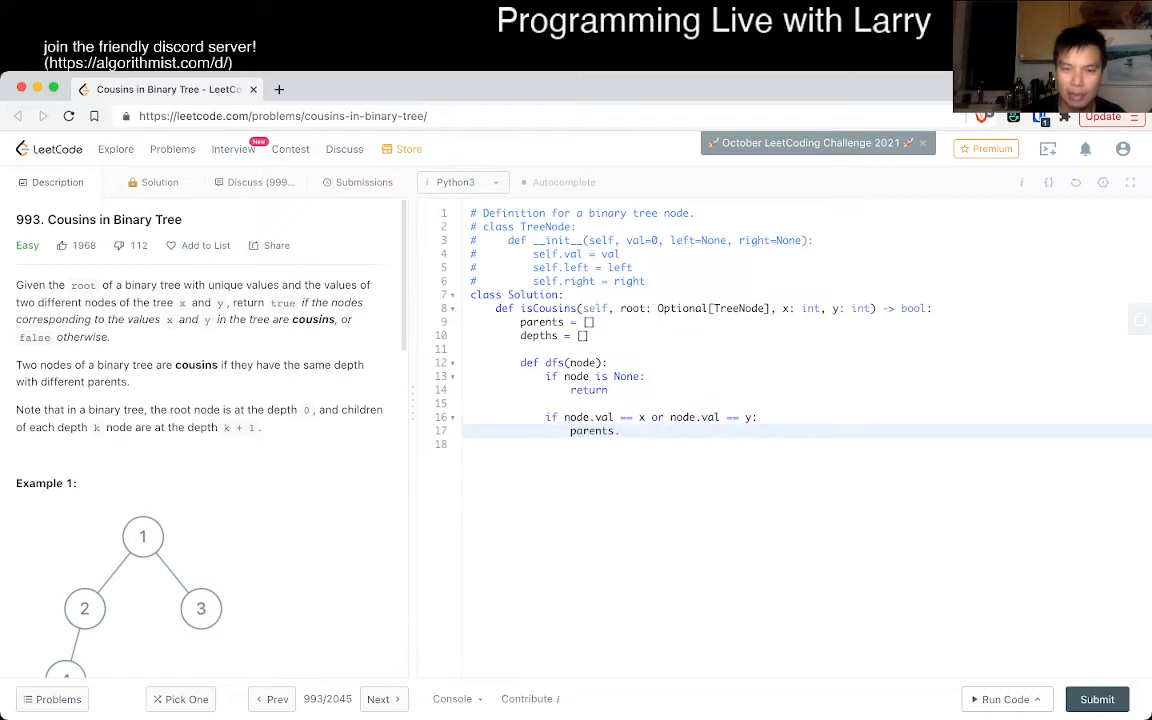
type("append(node.")
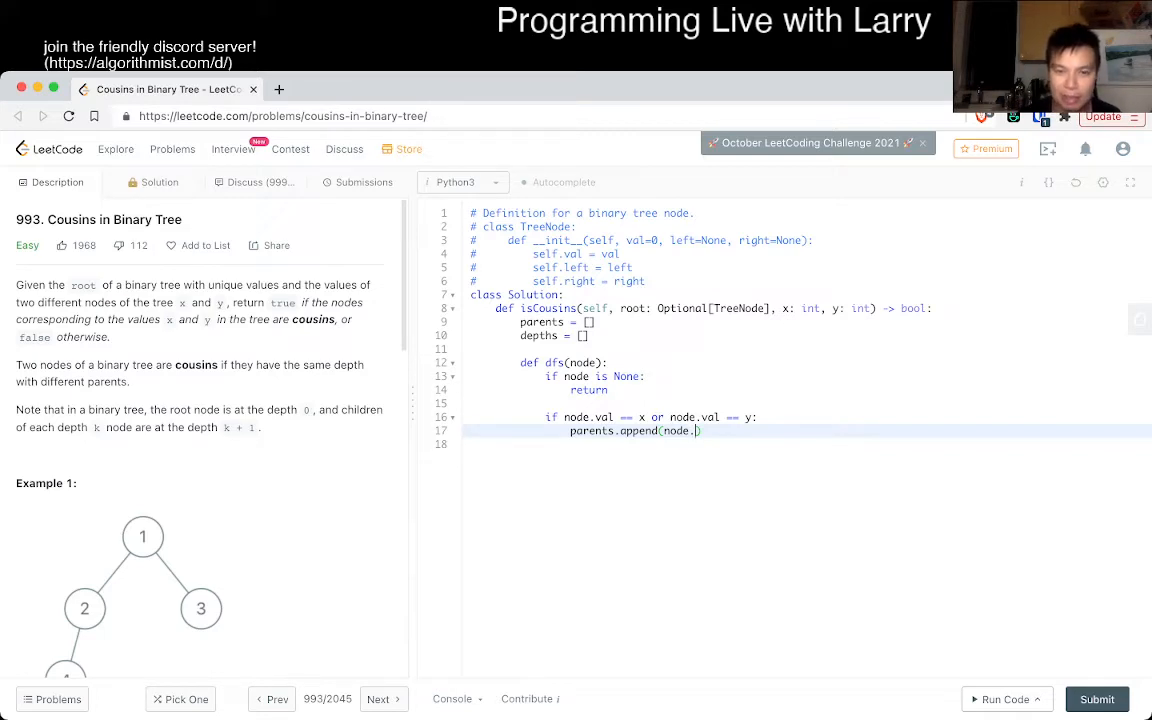
- Give dfs parent and depth parameters, appending parent to parents and depth to depths on a match
key("ctrl+z")
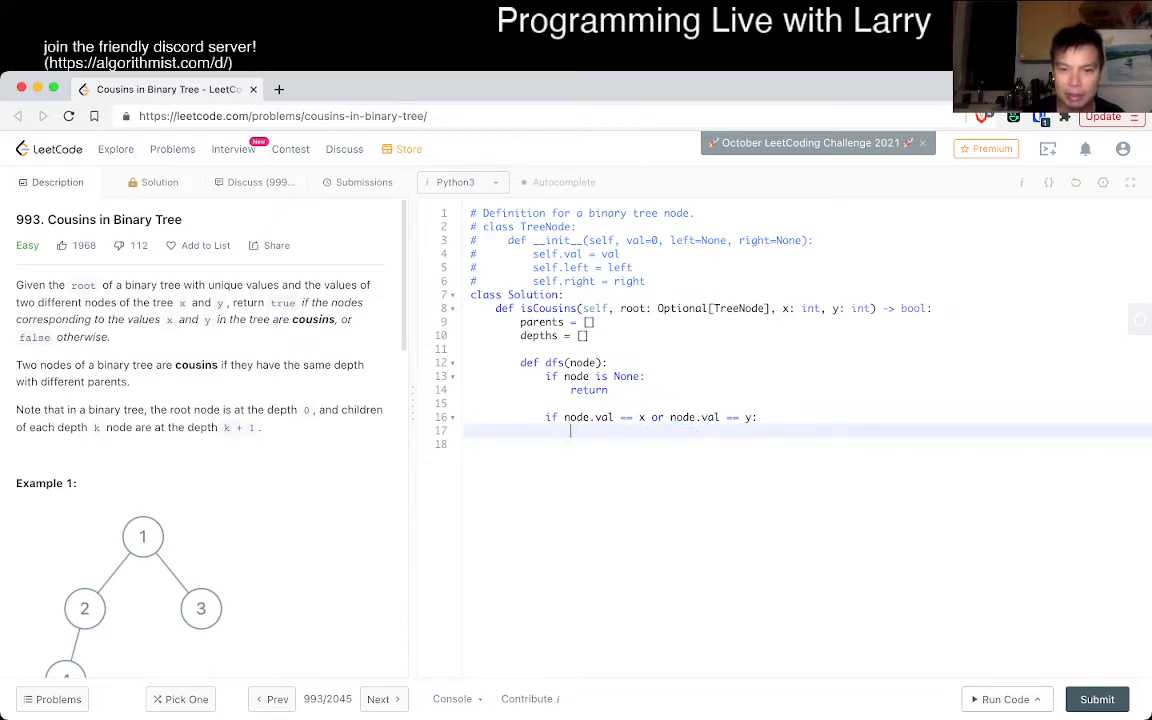
type("depths")
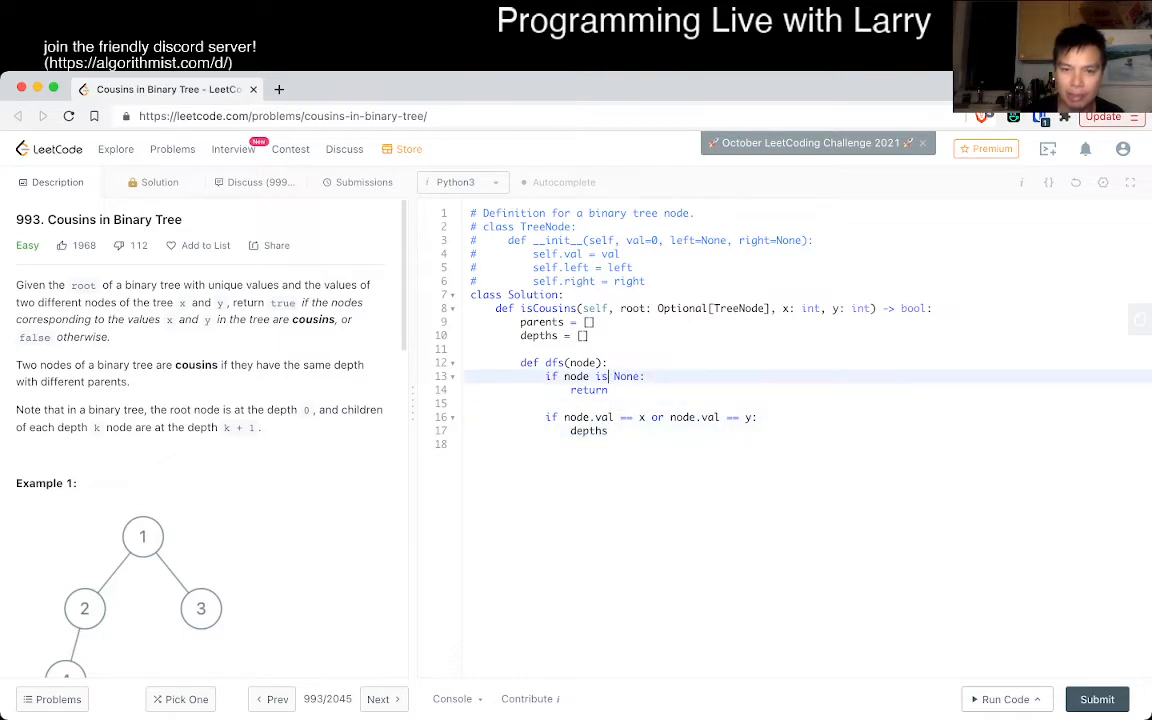
type(", depth")
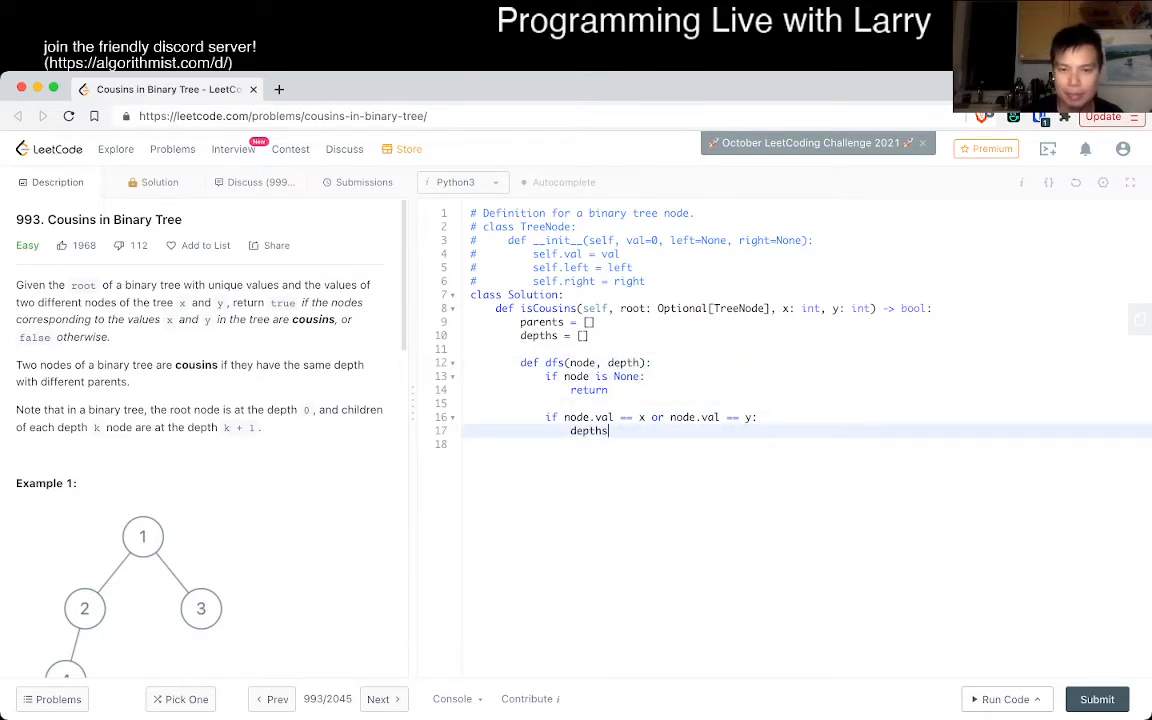
type(".append(depth)")
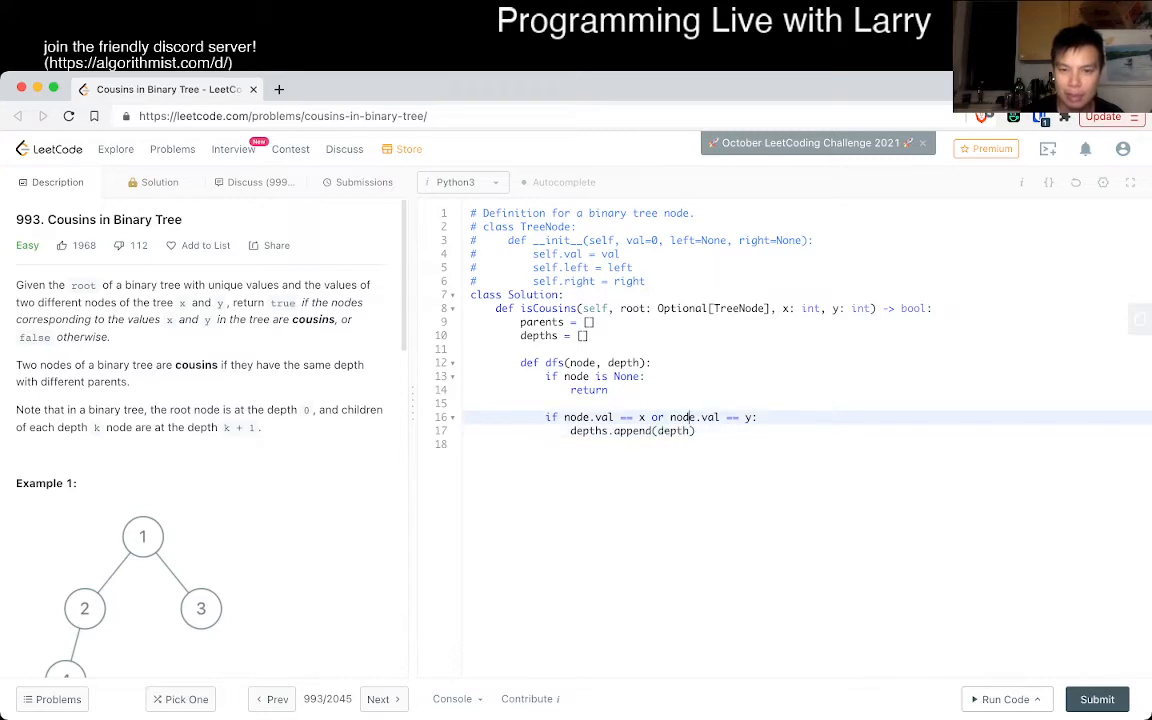
type("parents.a")
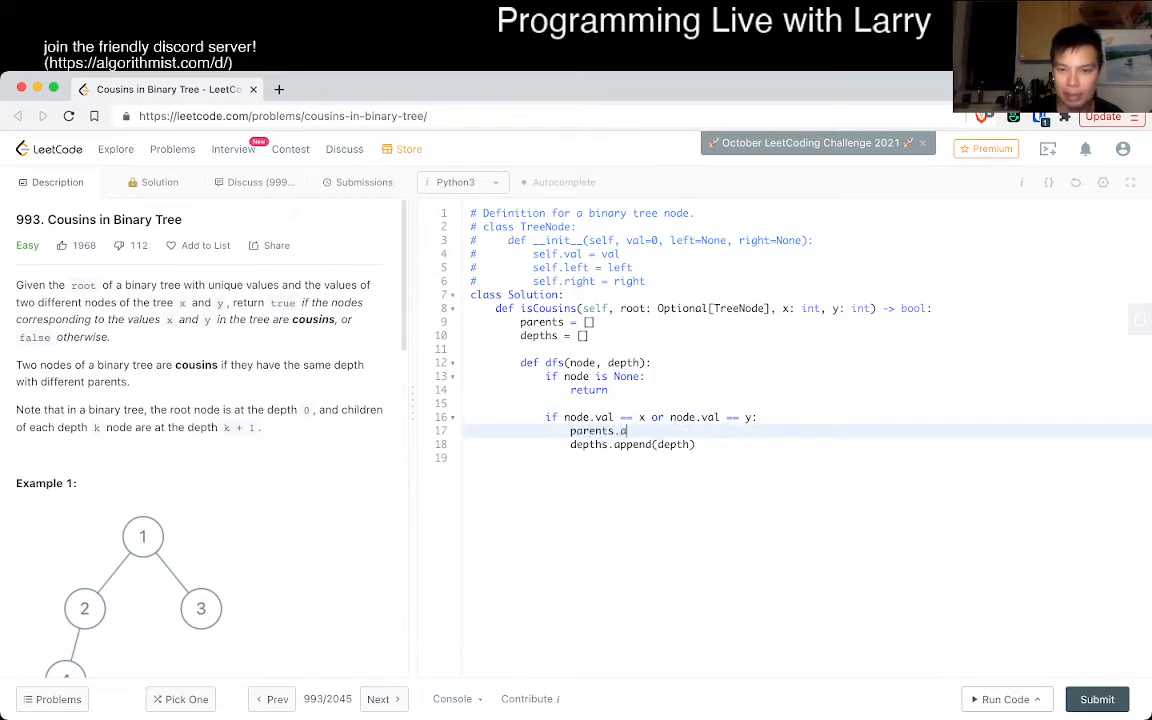
type(".append(parent)")
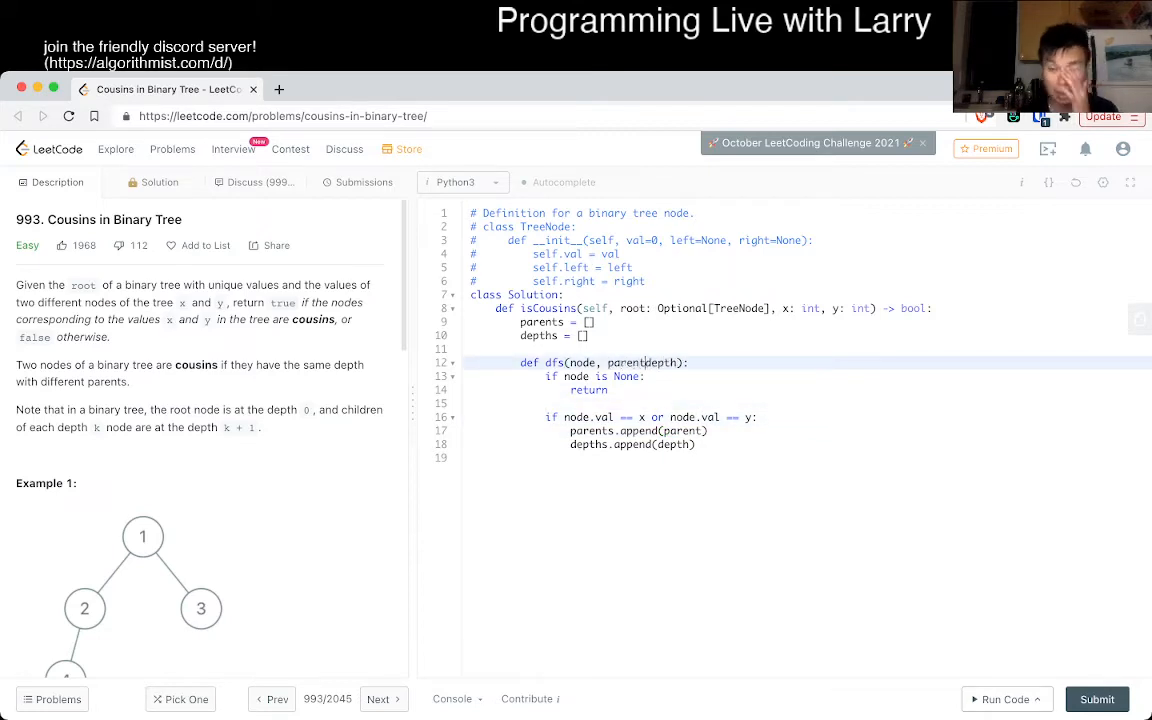
type(",")
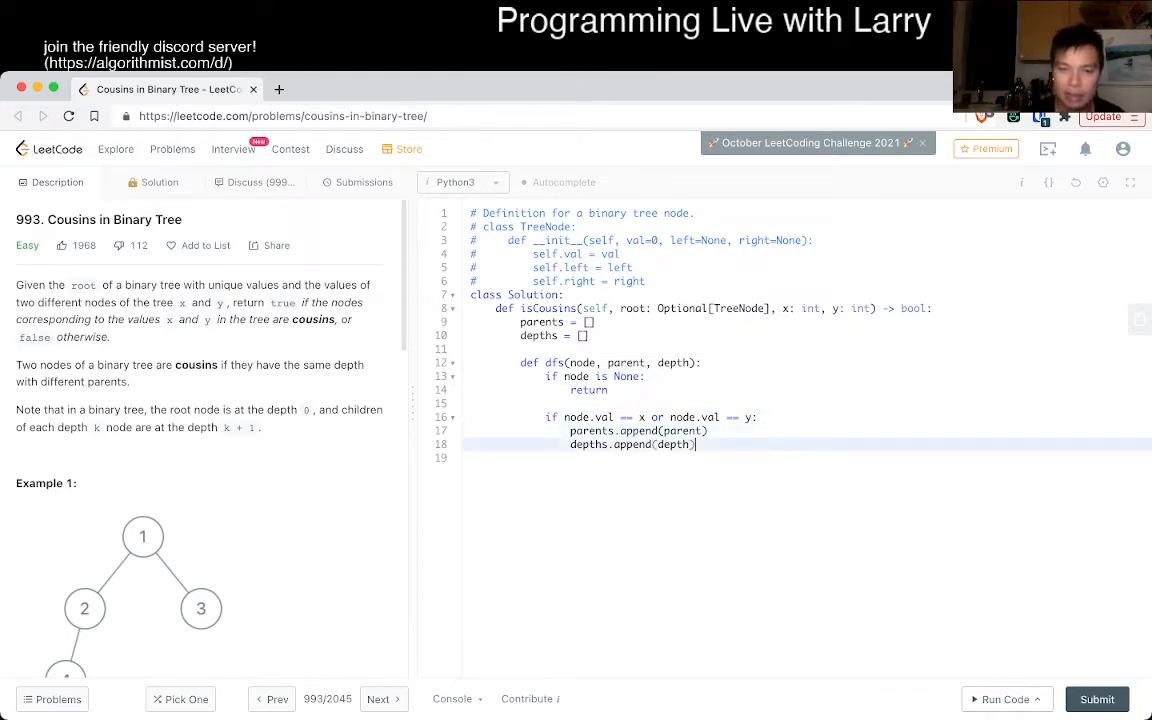
- Recurse with dfs(node.left, node, depth + 1) and dfs(node.right, node, depth + 1)
key("Return")
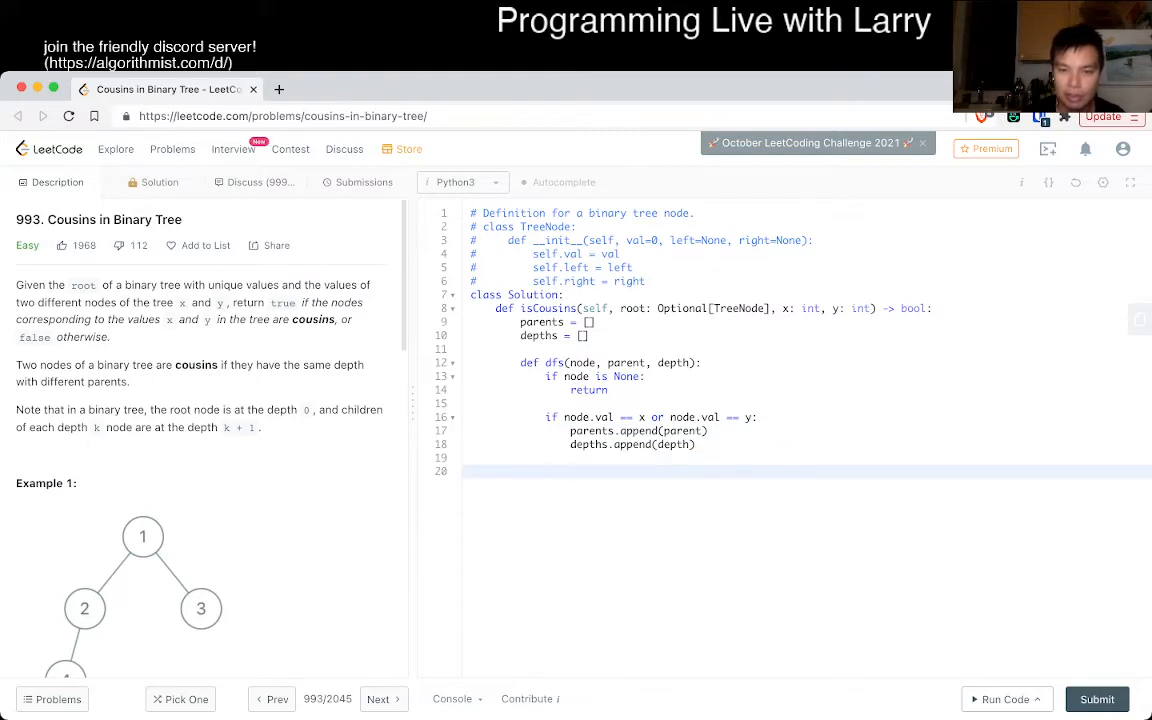
type("dfs(node.left,")
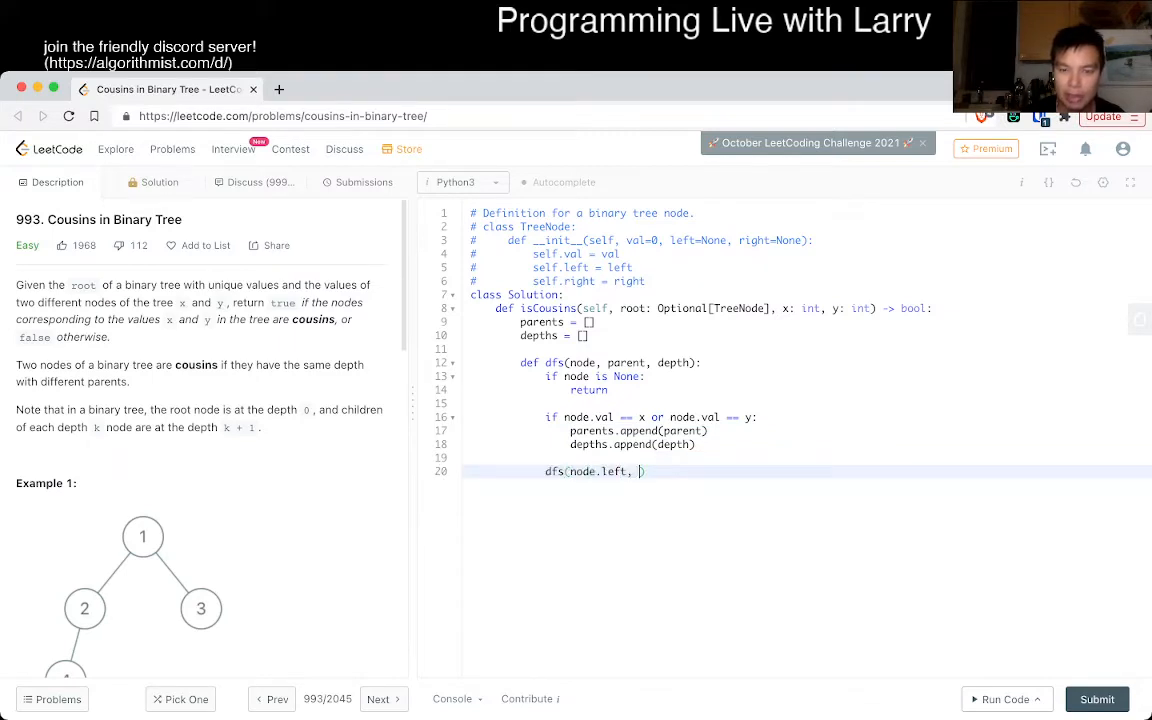
type("node, depth + 1")
type("dfs")
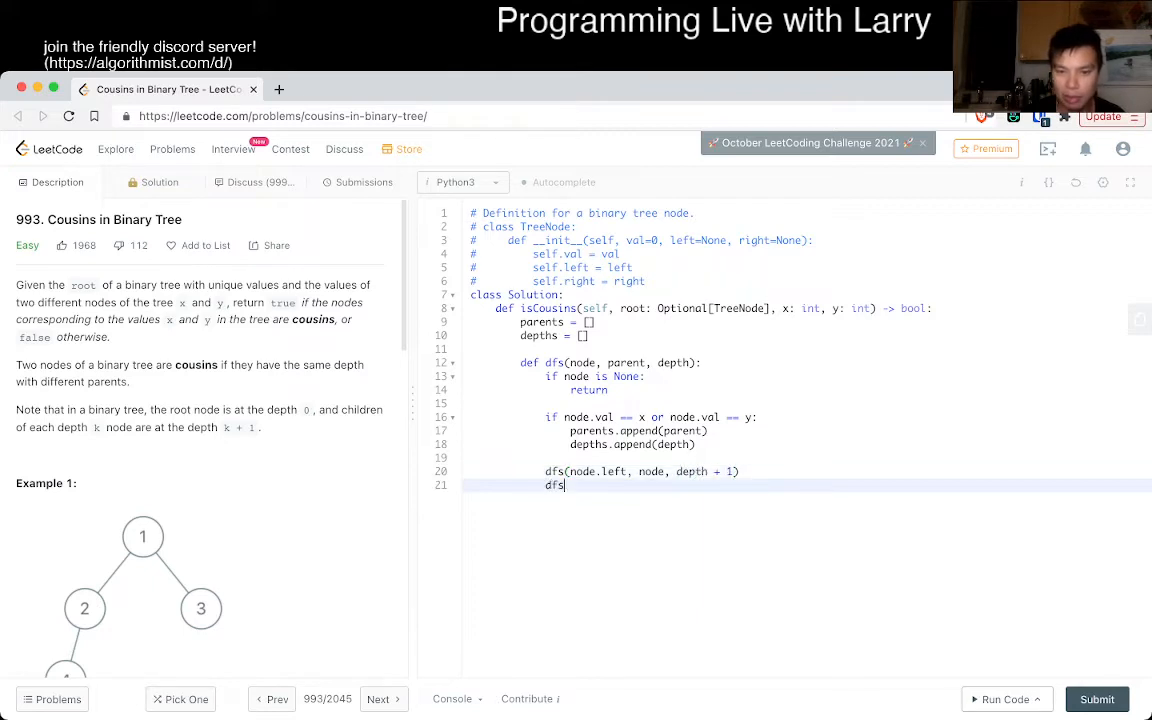
type("(node.right, node, depth + 1")
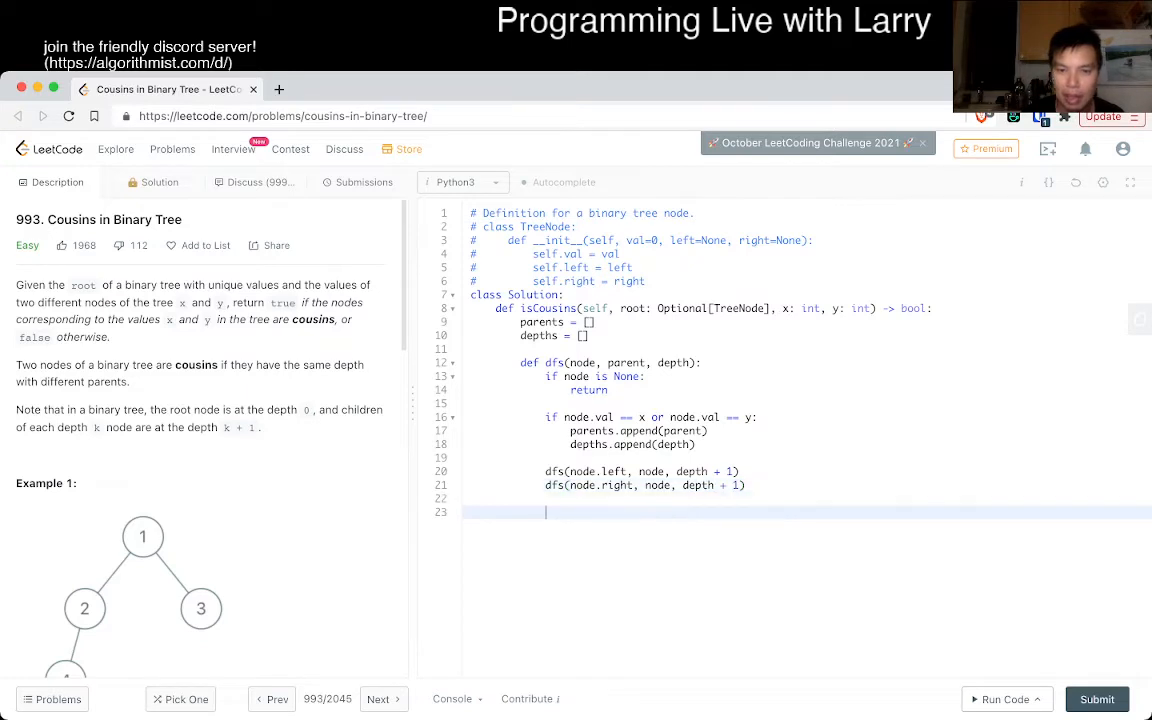
type("d")
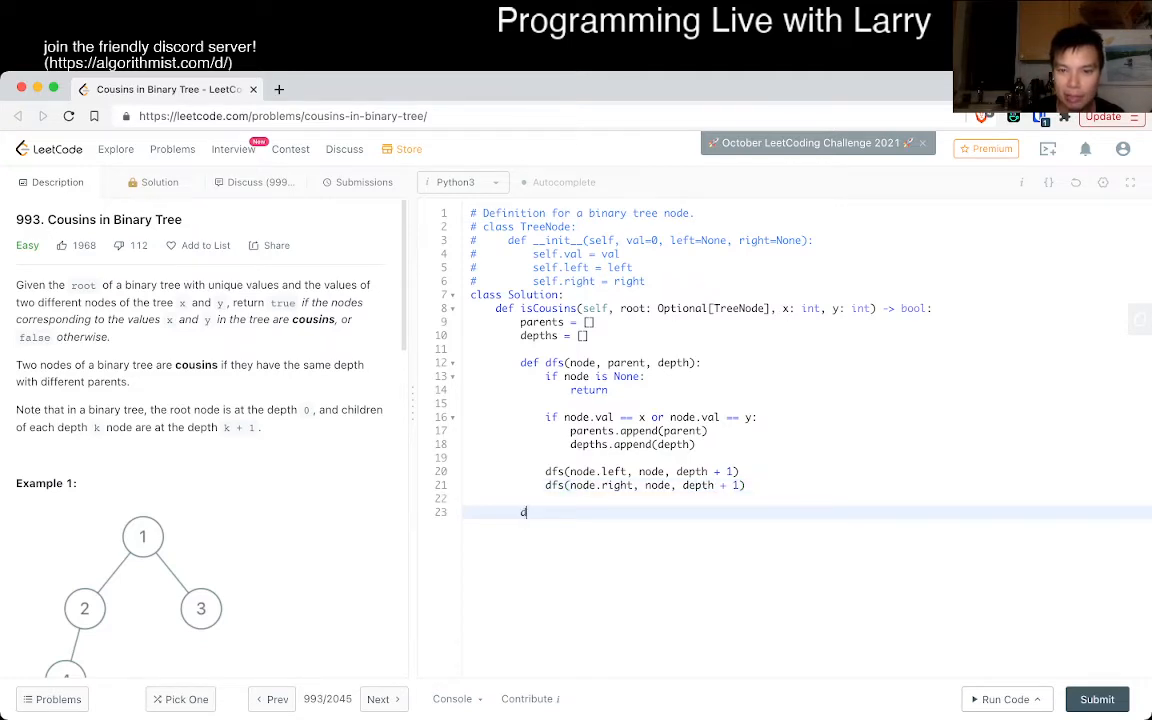
- Start the search by calling dfs(root, None, 0)
type("fs(root, N")
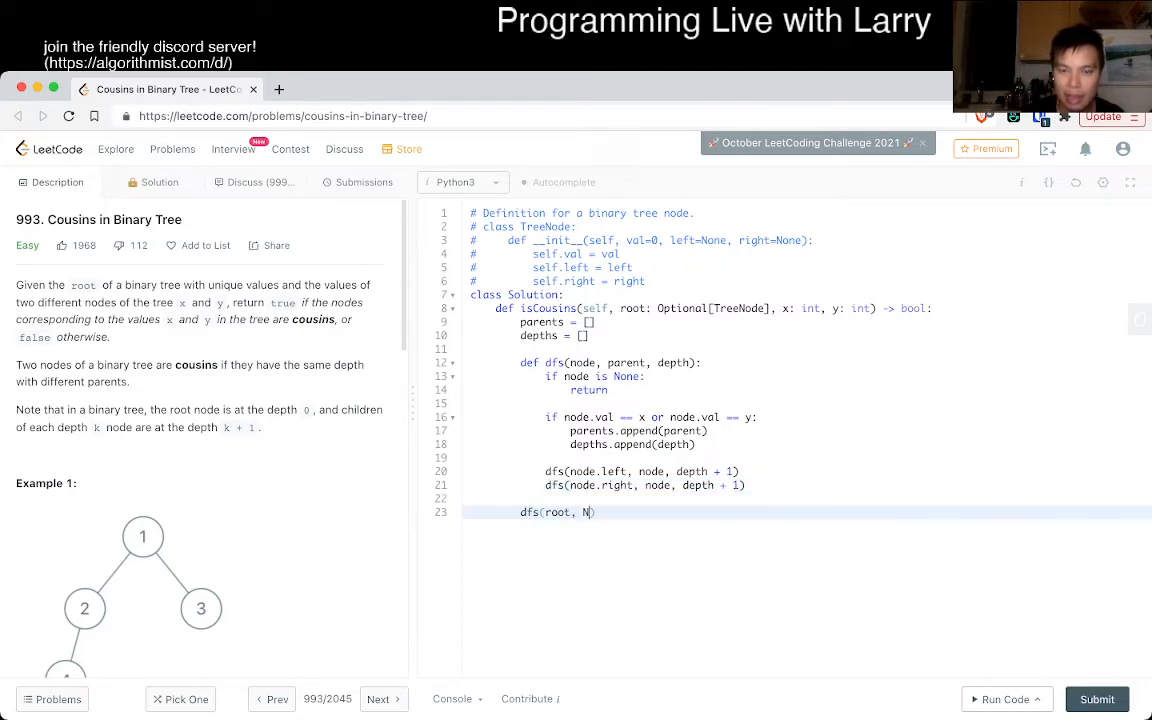
type("one,")
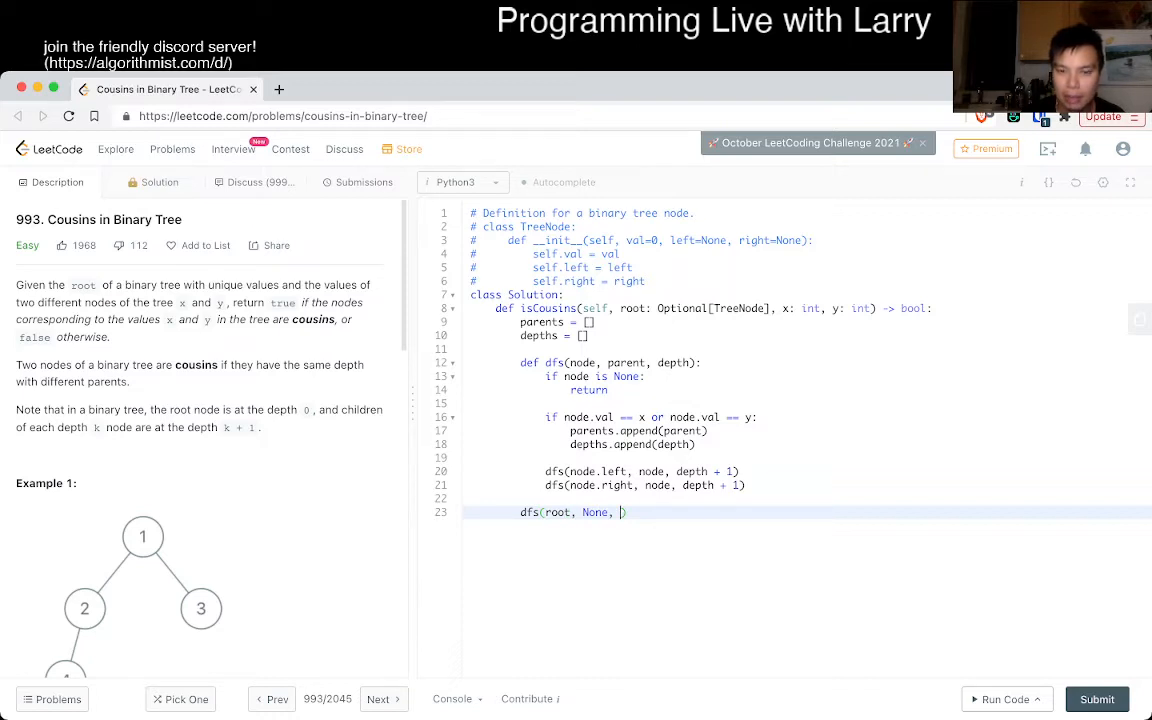
type("0)")
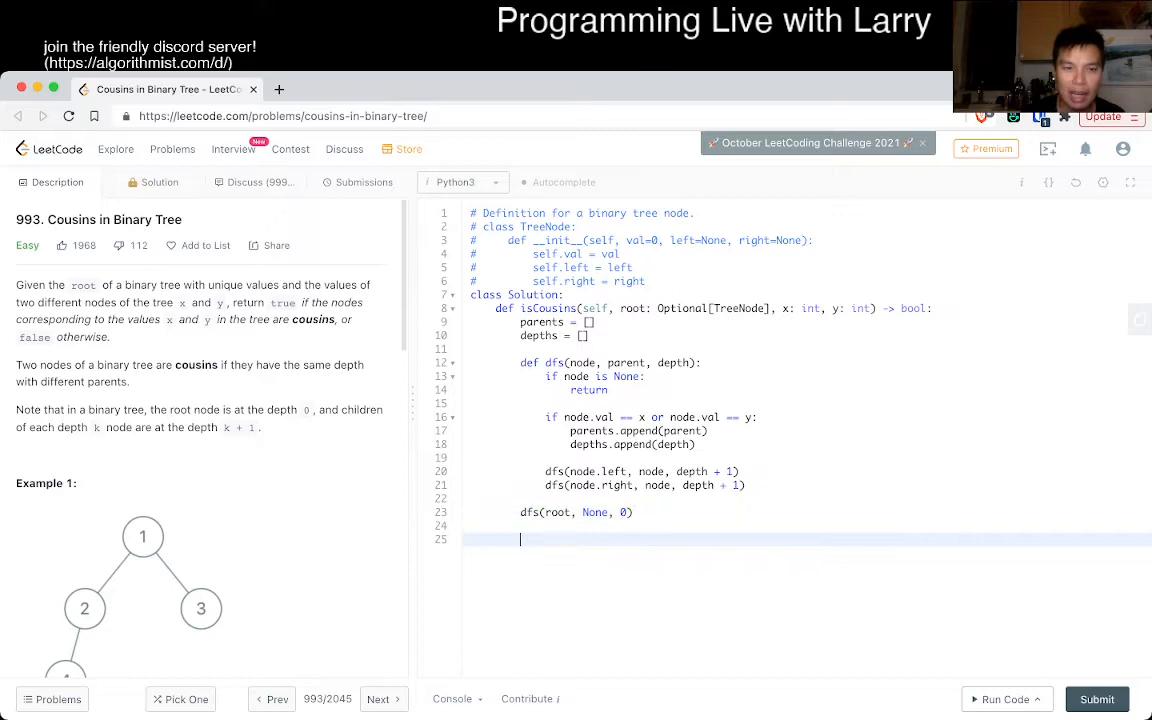
- Begin an assert that len(parents) == 2 and len(depths) equals two
type("if")
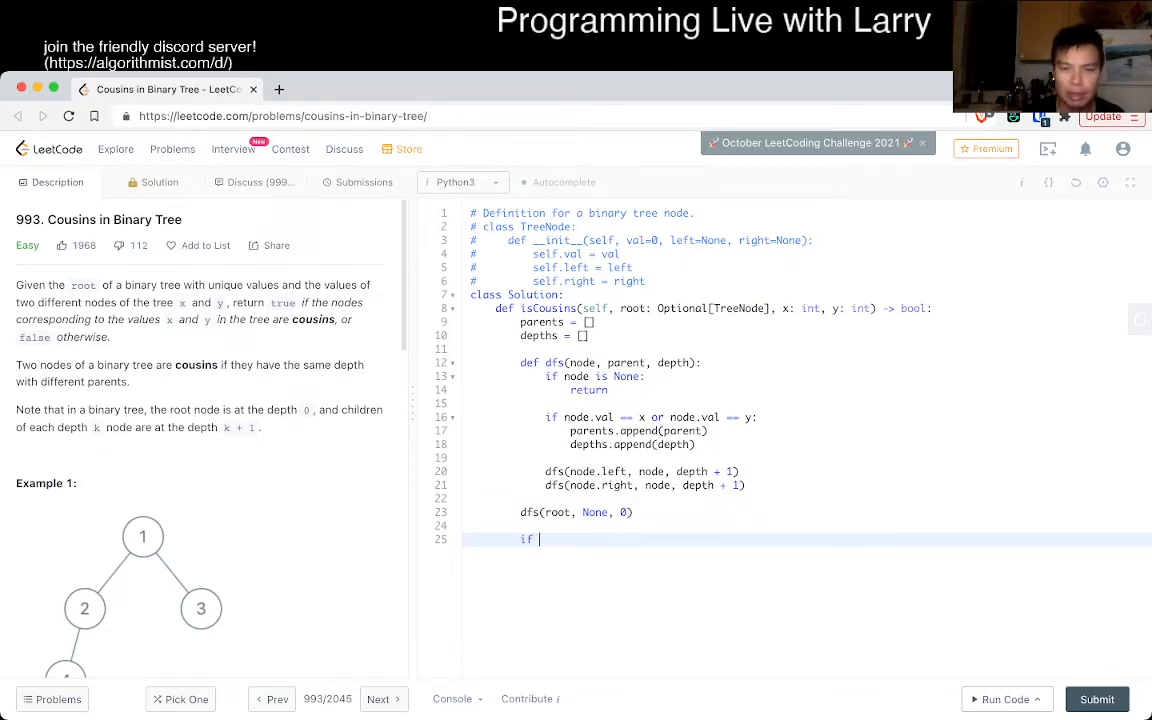
type("le")
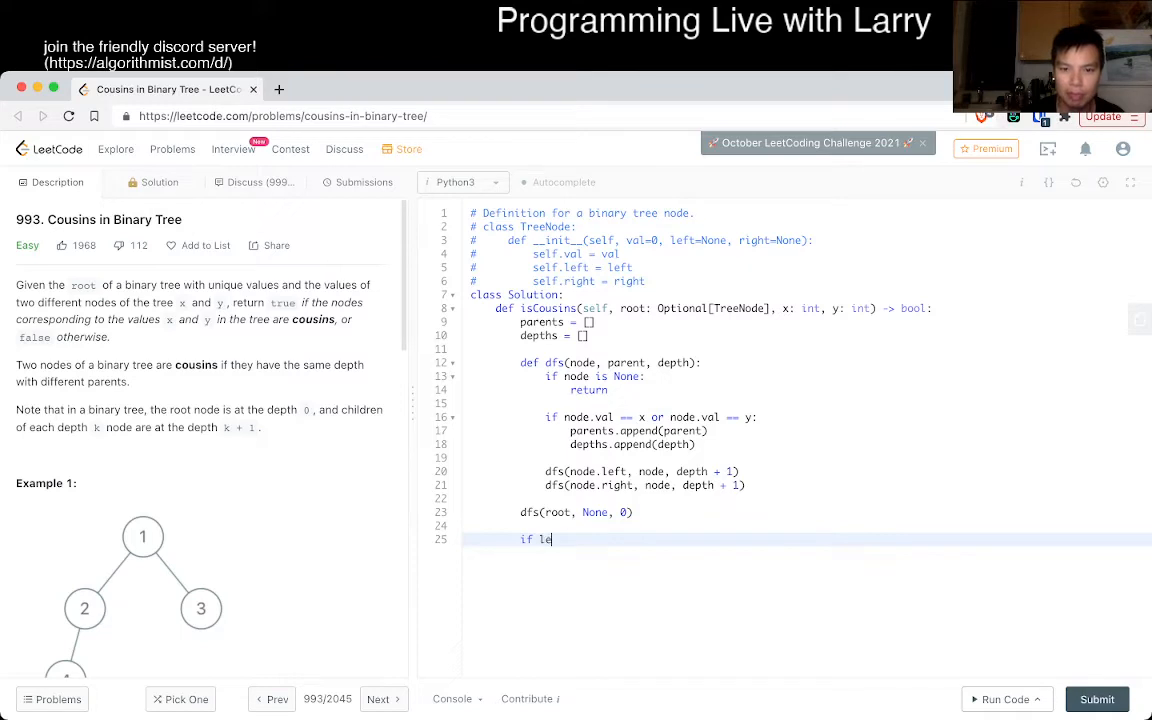
type("en(parents)")
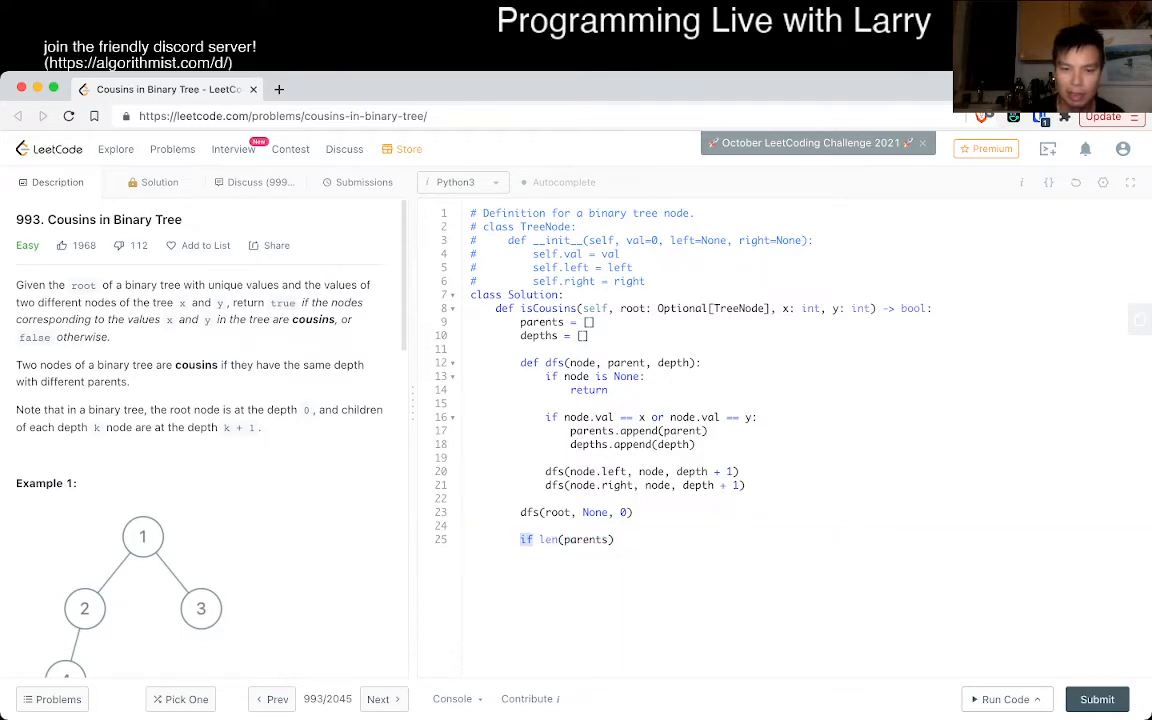
type("assert(")
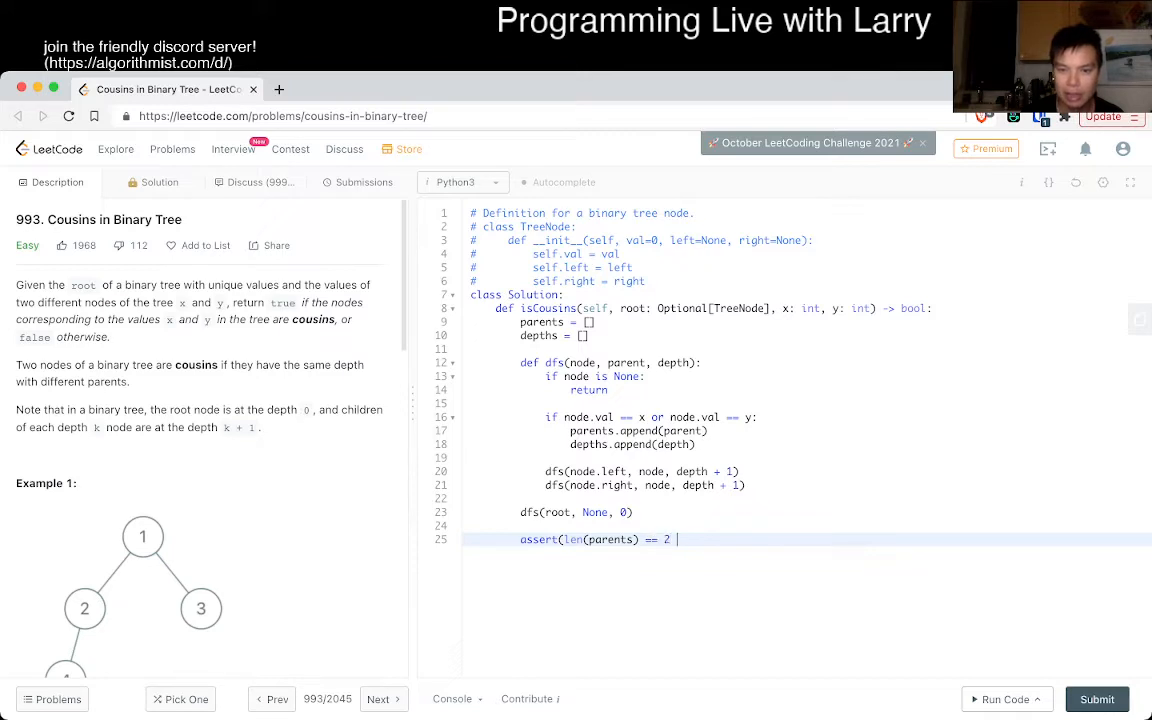
type("and len(depths) ==")
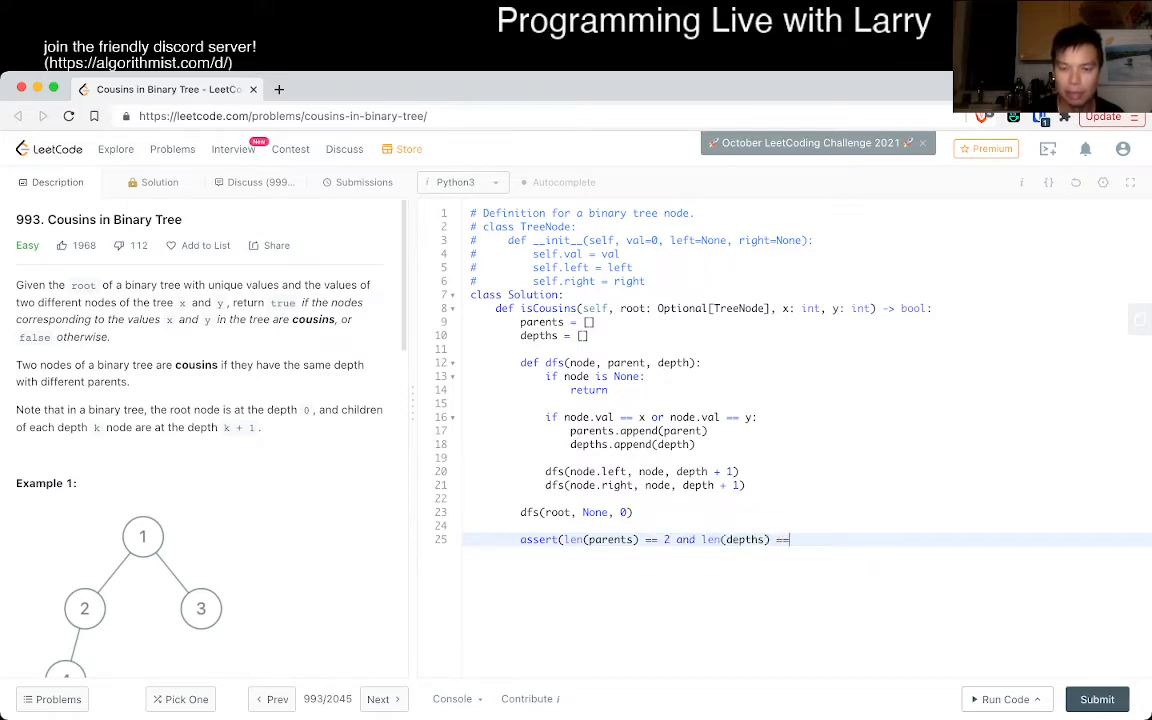
- Finish the assert and return False when parents[0].val equals parents[1].val
type("2:")
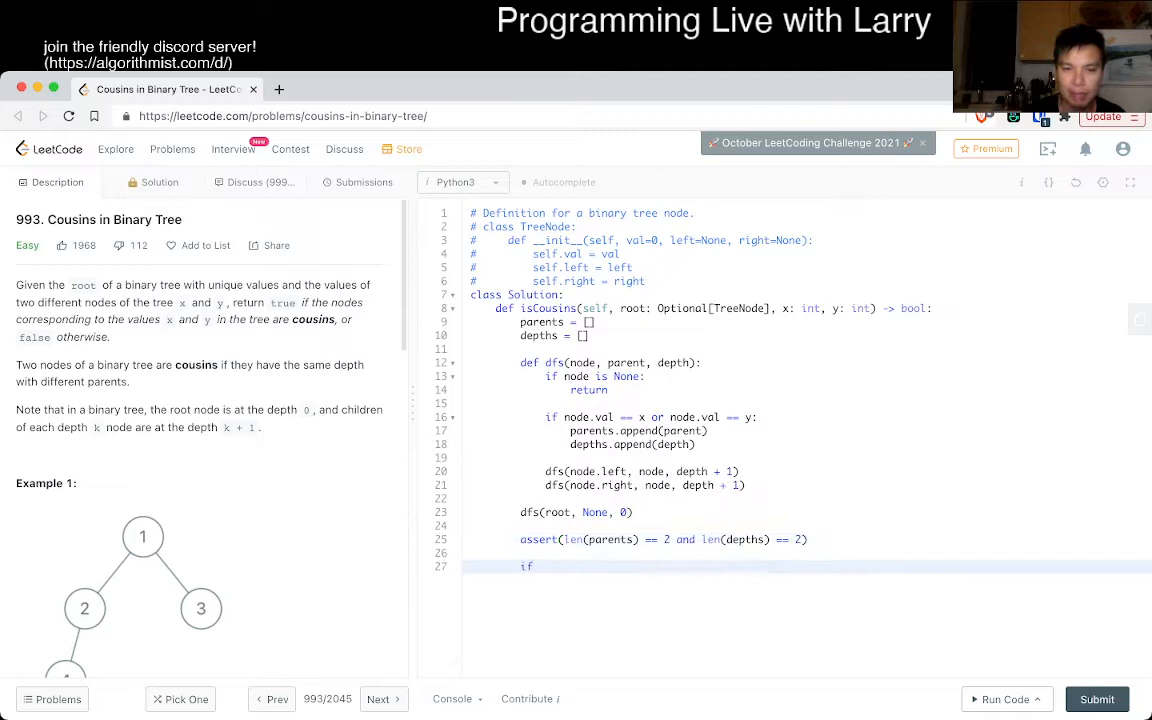
type("parents[0] == parents[1")
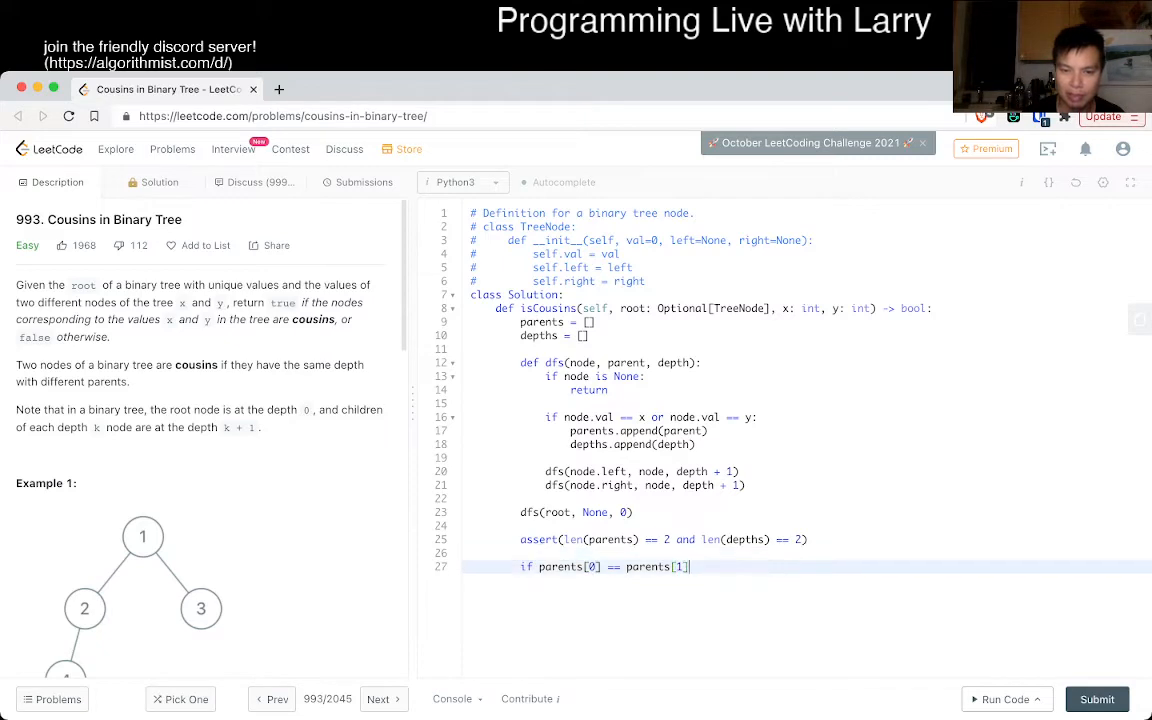
type(".v")
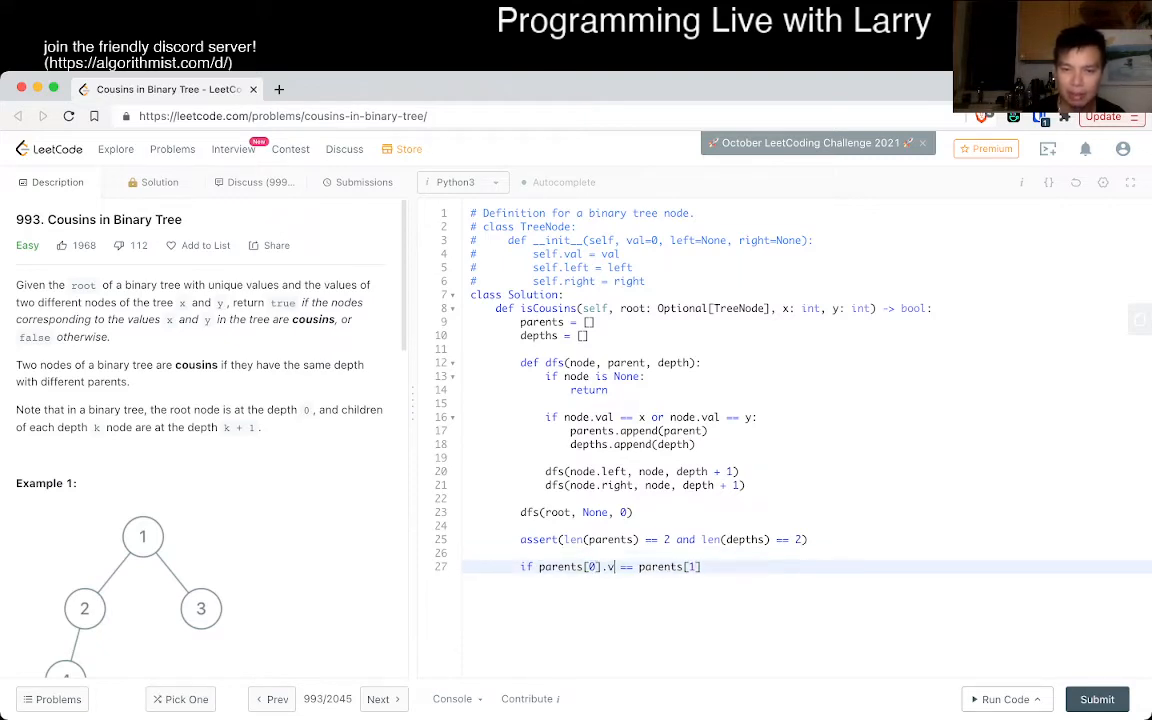
type("al")
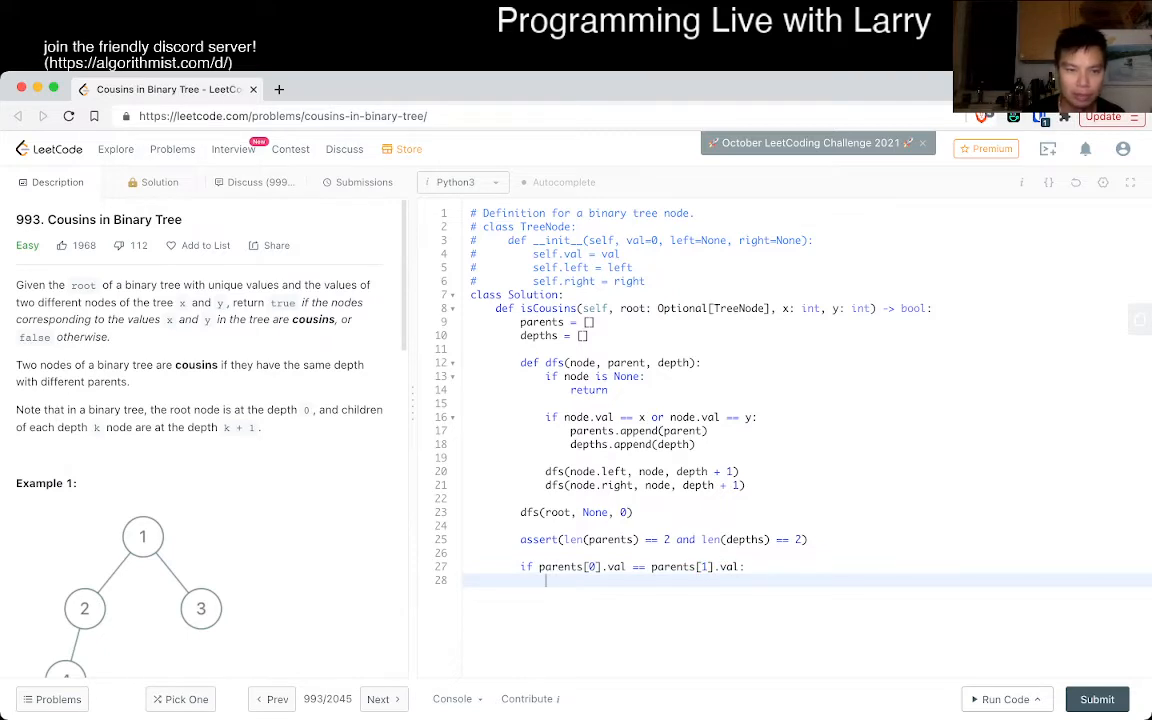
type("return False")
type("if")
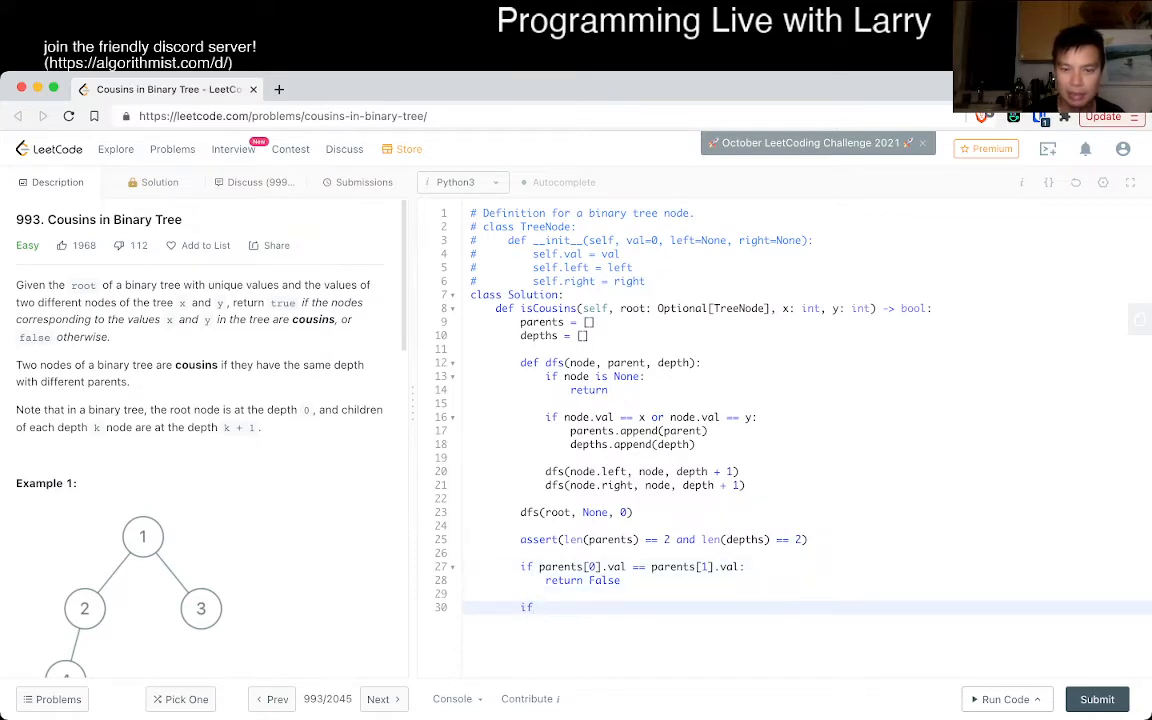
- Add the depth[0] != depth[1] check and the final return True
type("depth")
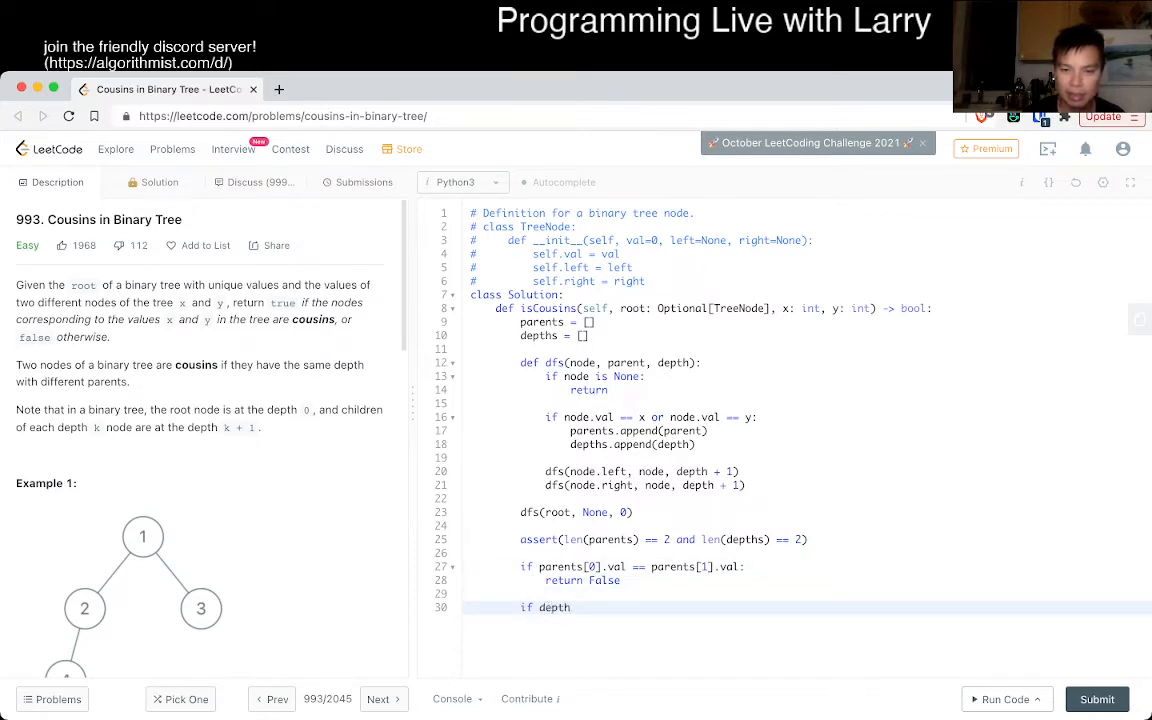
type("[0]")
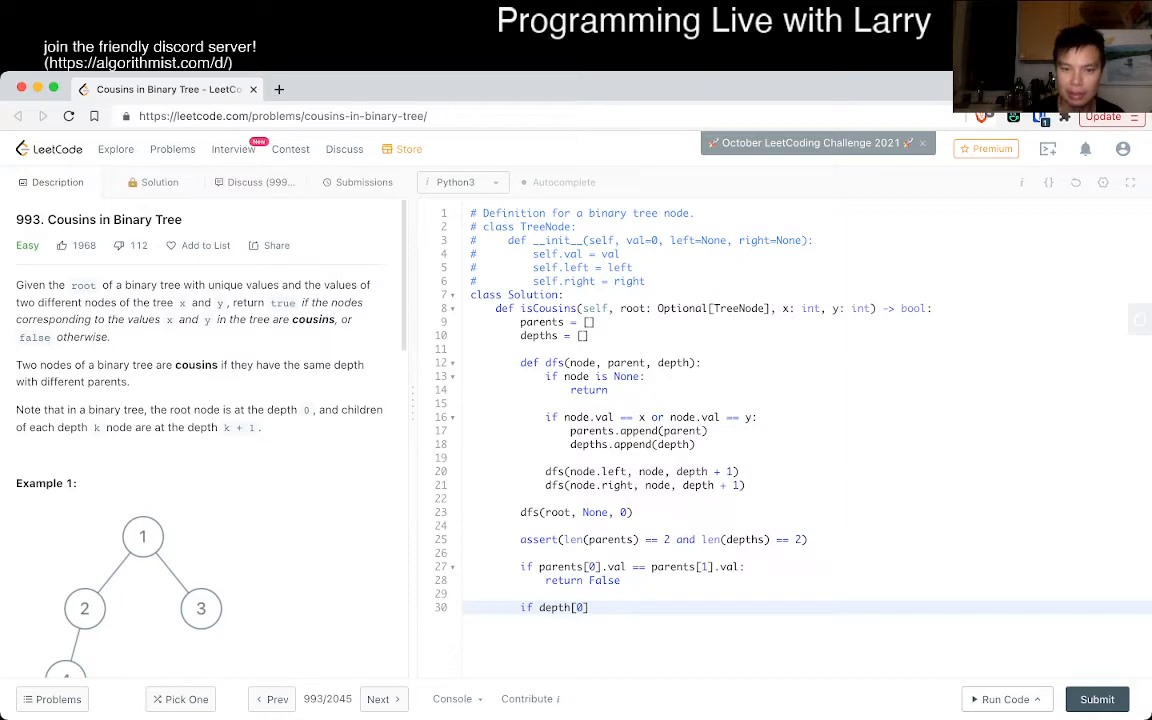
type("!= depth[1]")
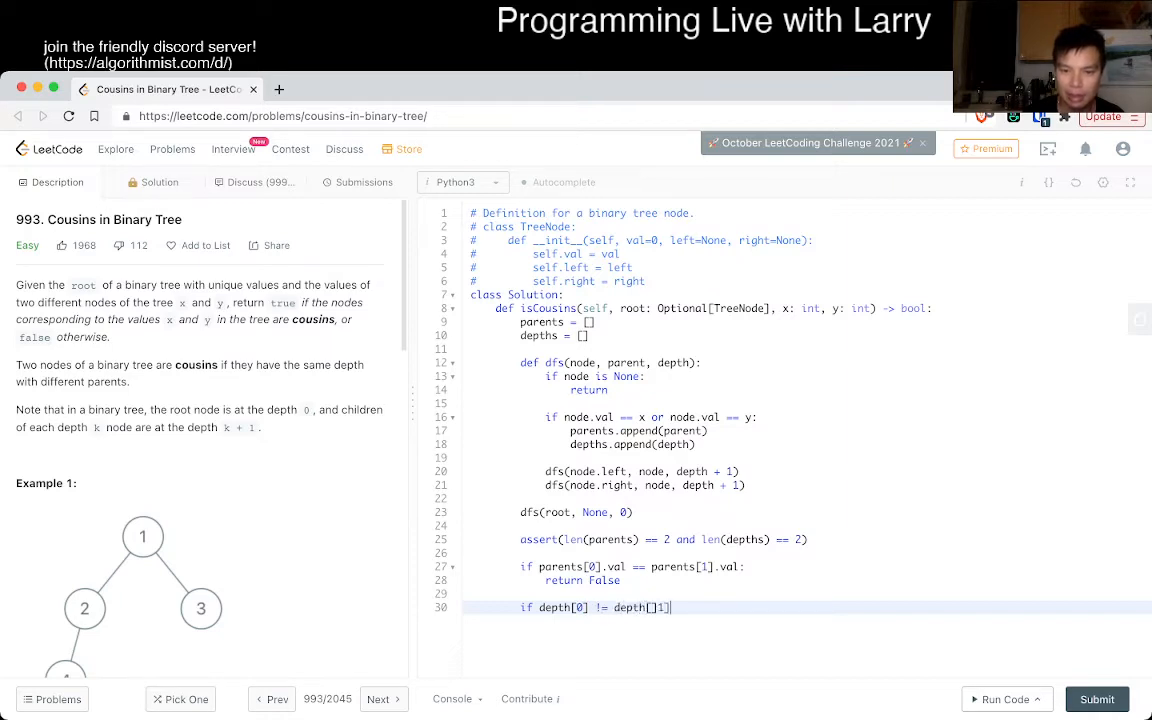
type(":")
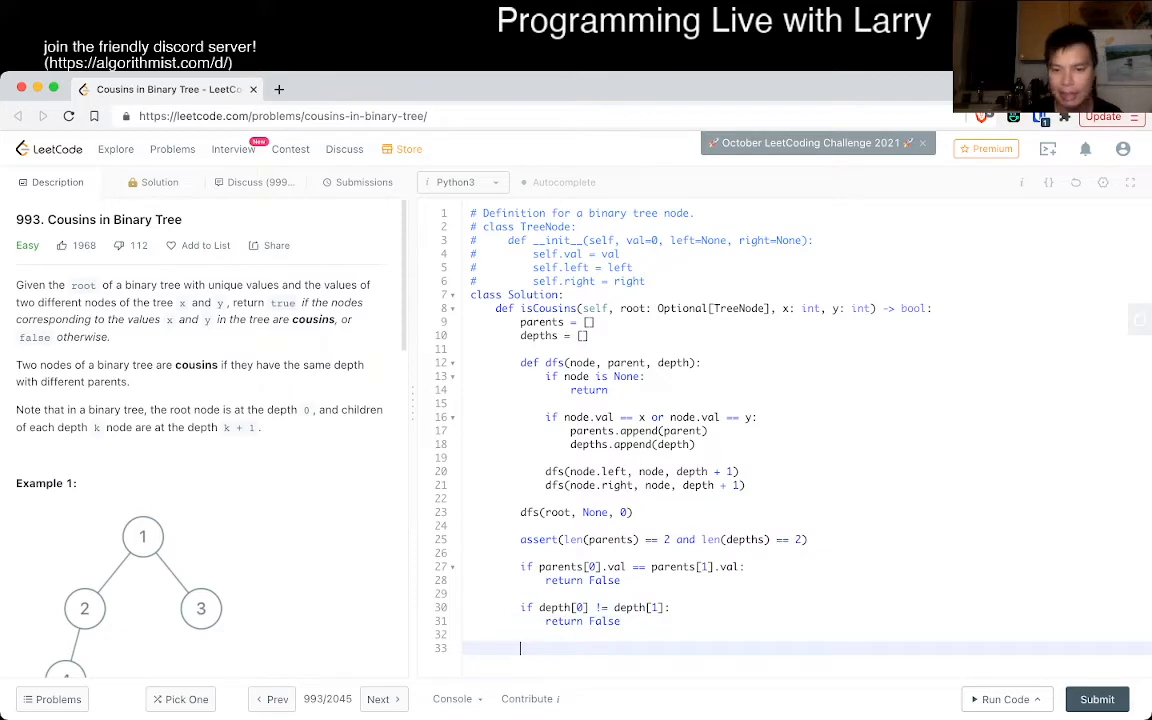
type("return True")
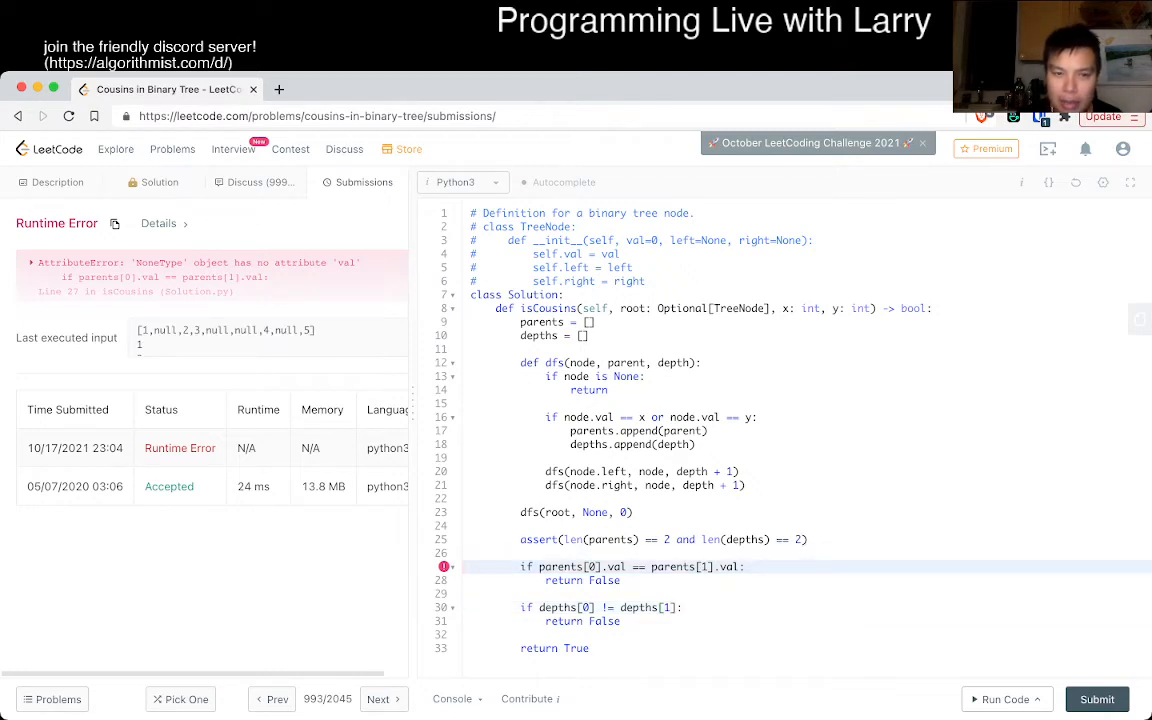
- Select the first .val attribute in the parents comparison on line 27
double_click(581, 362)
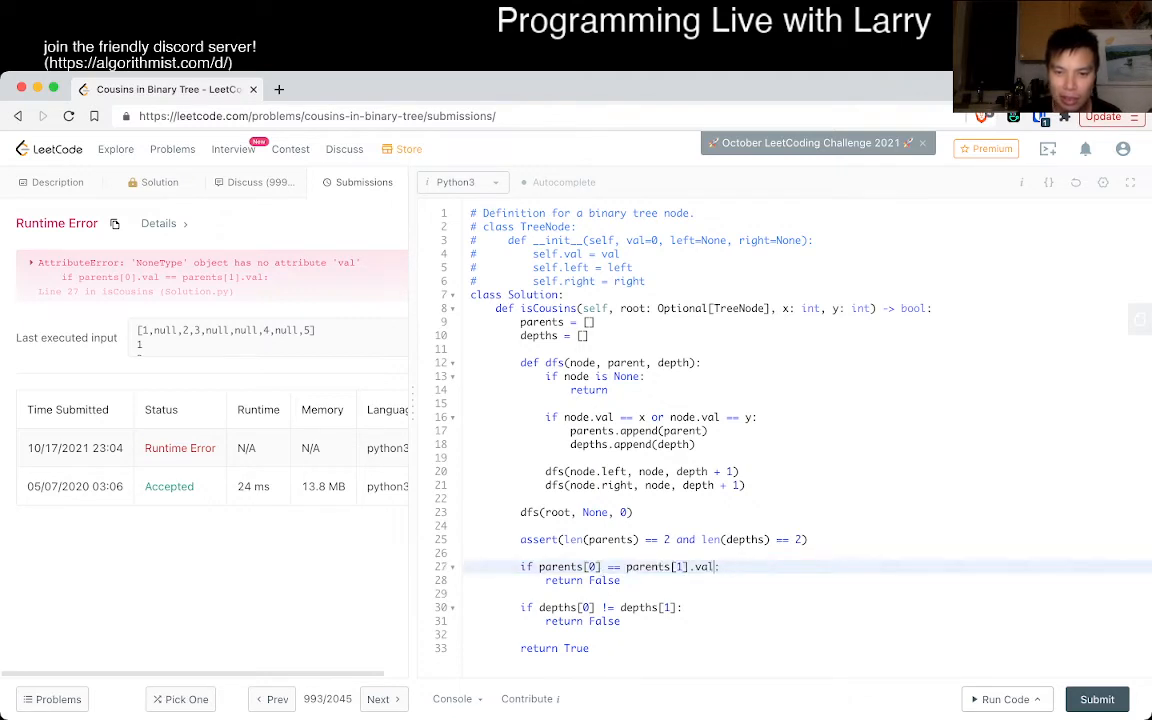
- Delete the remaining .val, select the failing test input, and resubmit the solution
key("BackSpace")
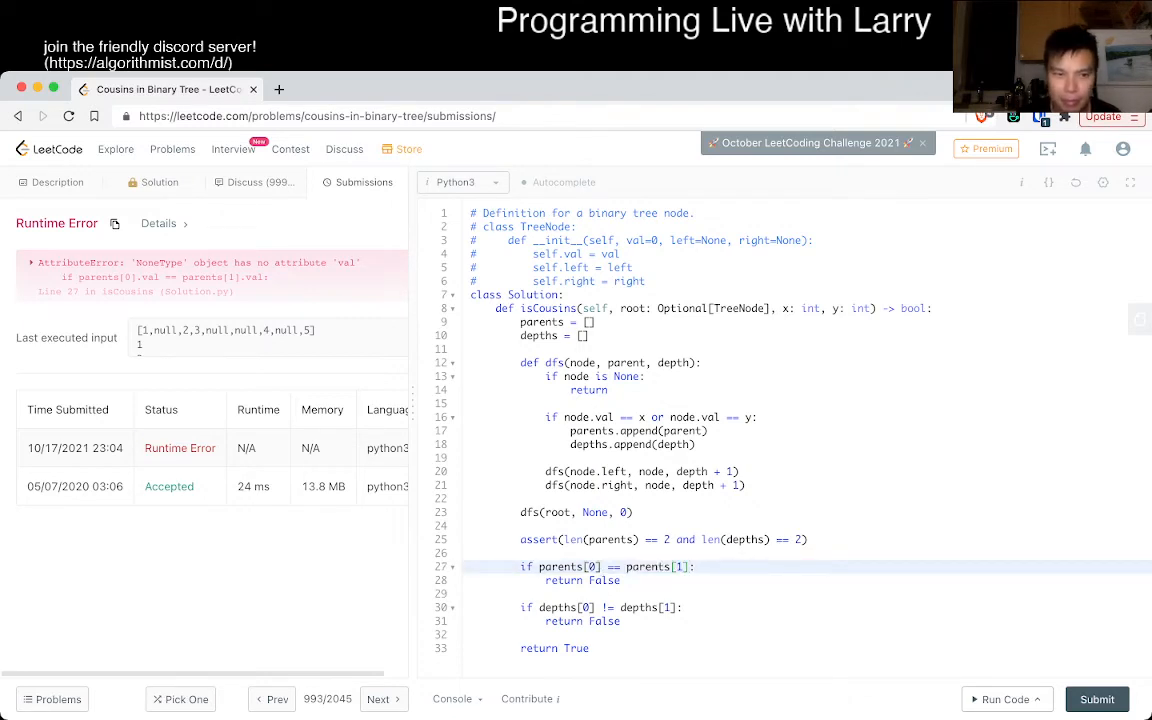
double_click(225, 330)
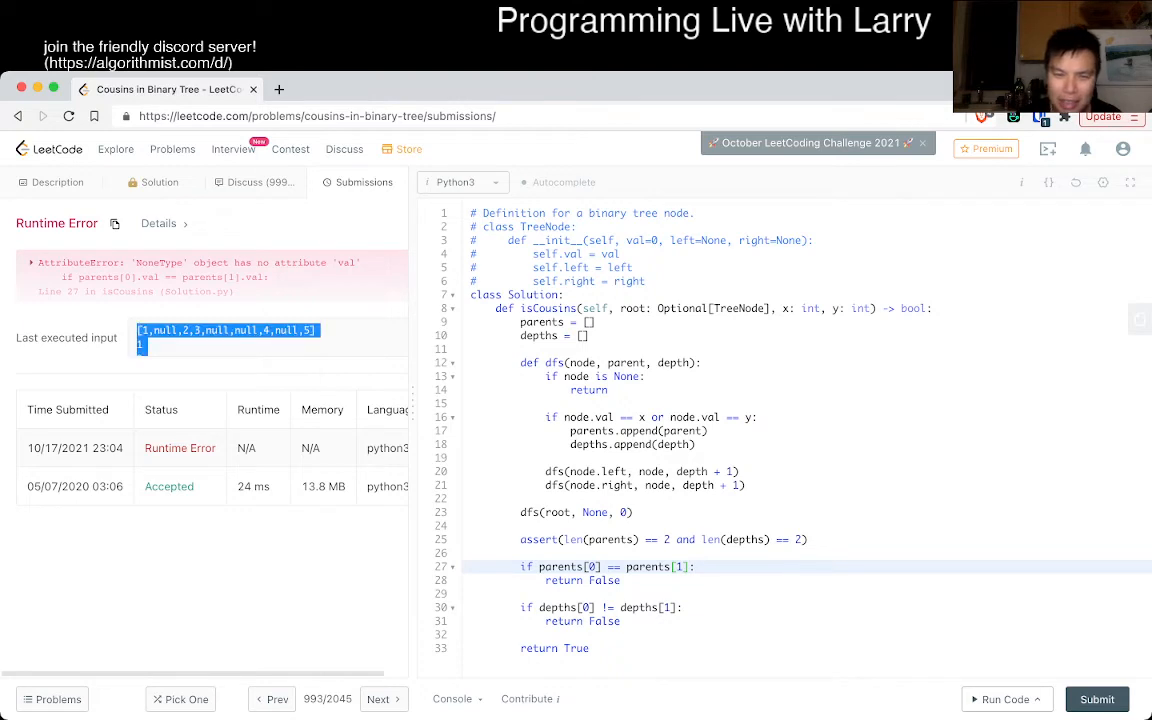
left_click(451, 698)
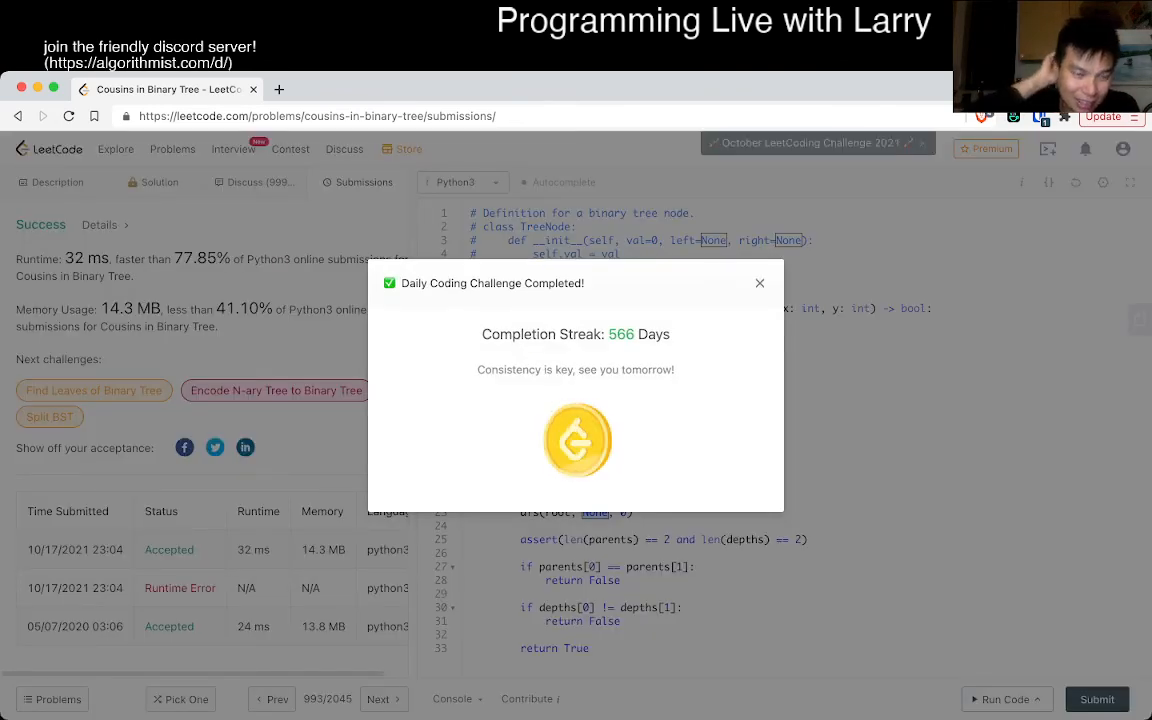
- Close the Daily Coding Challenge Completed popup to reveal the 32 ms, 14.3 MB results
left_click(760, 283)
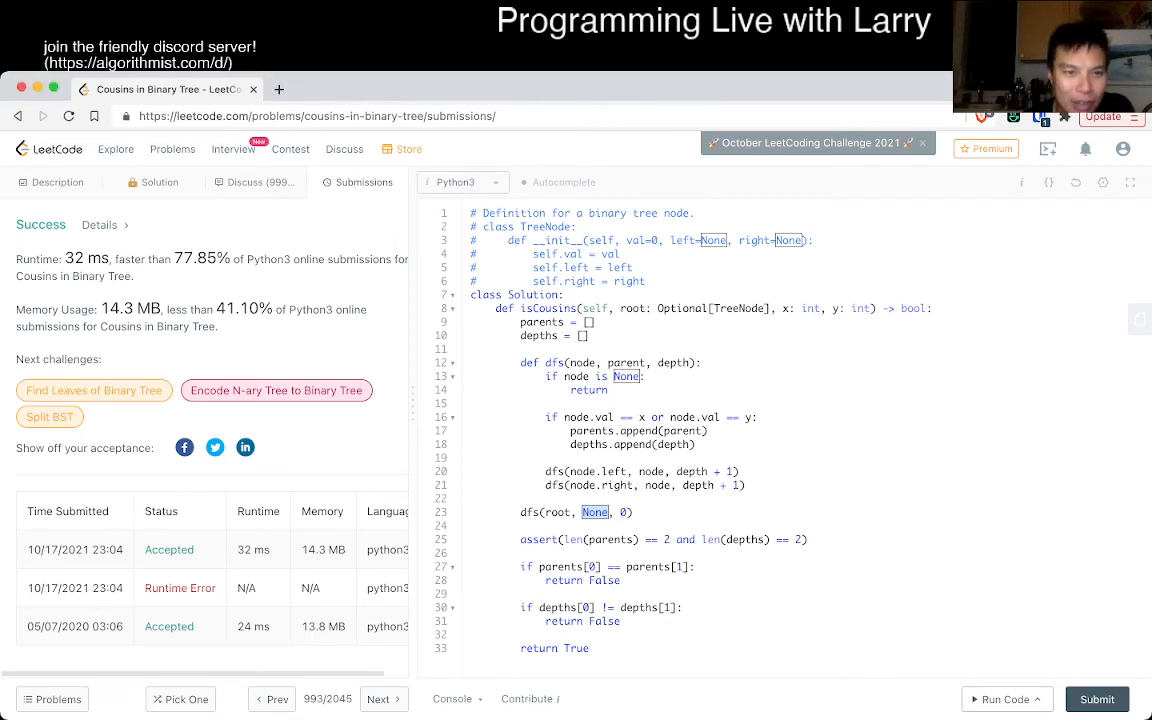
- Return to the Description tab and scroll back up through the example trees
left_click(57, 182)
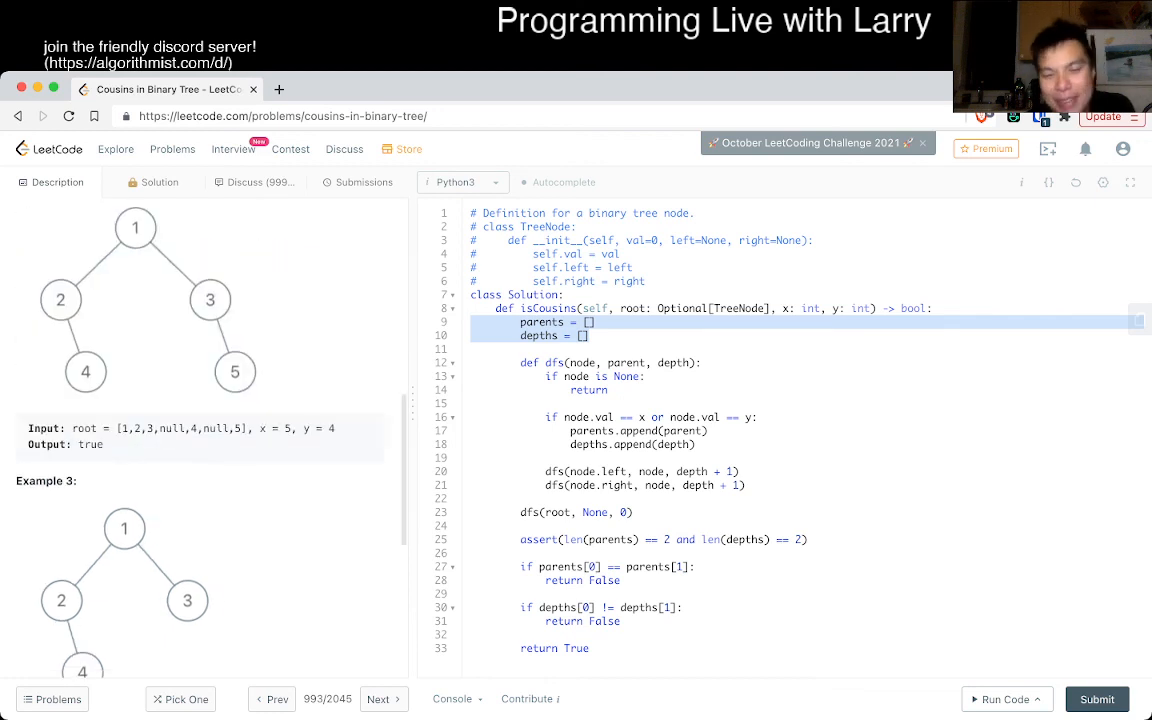
scroll("up", 3)
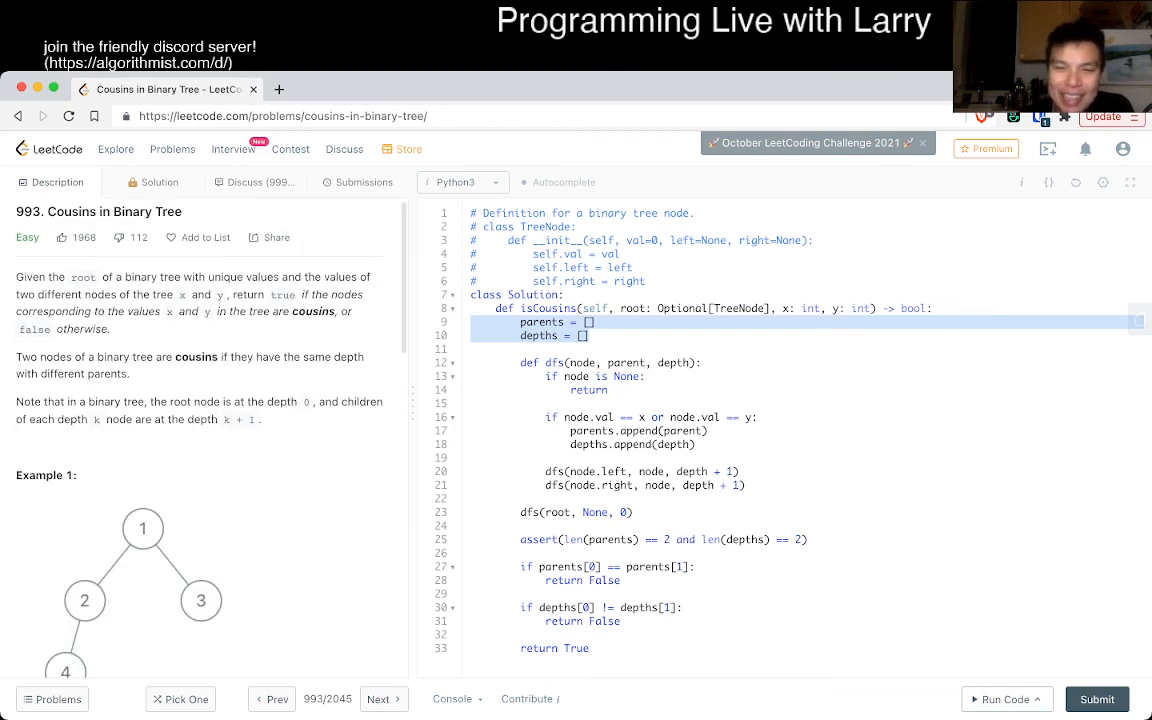